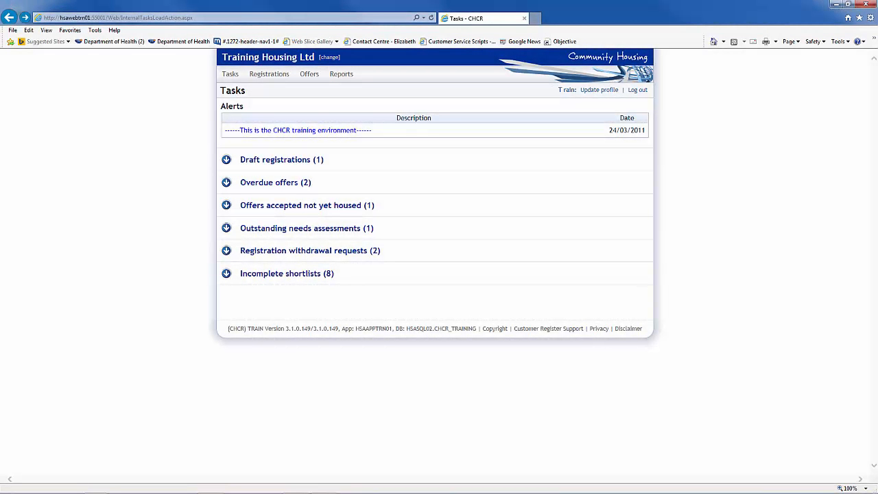
# Start a new offer short list and enter Adelaide as the dwelling's suburb
pyautogui.click(309, 73)
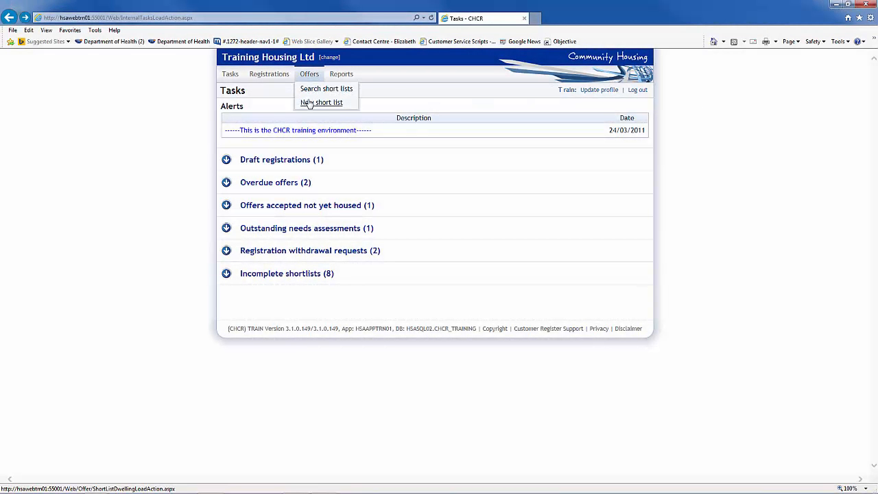
pyautogui.click(321, 103)
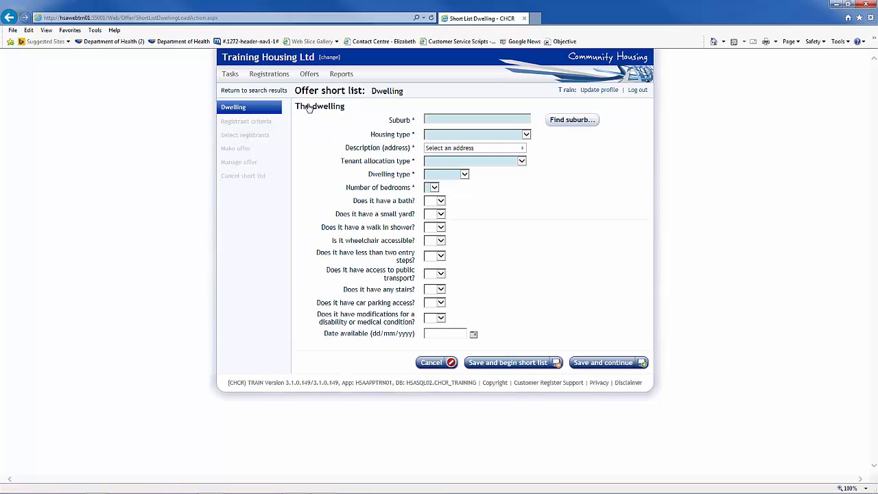
pyautogui.click(476, 120)
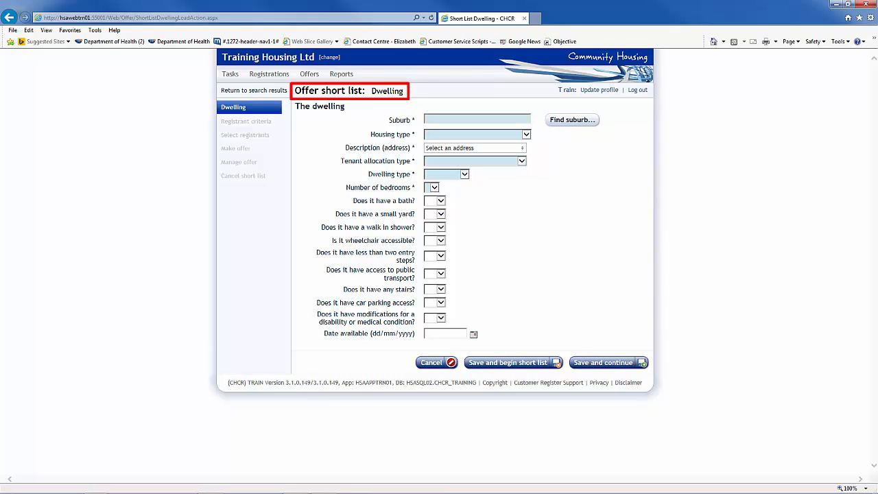
pyautogui.write('Adelaide')
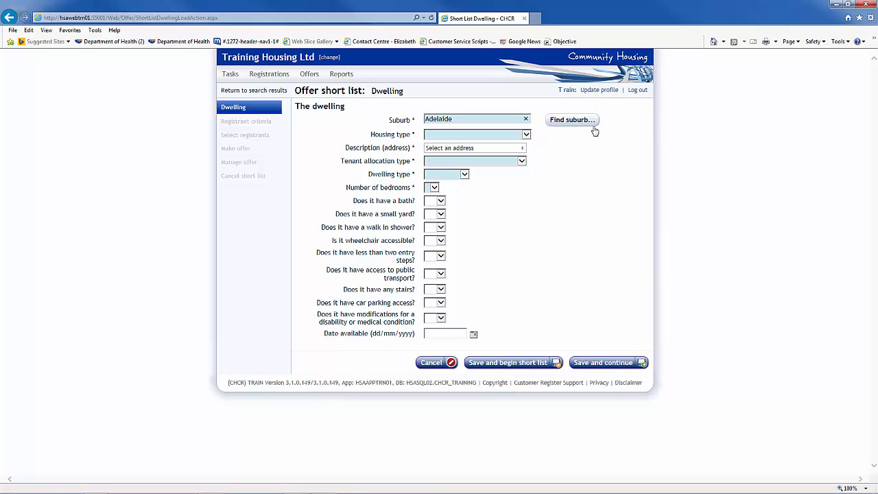
# Pick ADELAIDE suburb; set Debentured housing, General allocation, Unit/Flat, 2 bedrooms
pyautogui.click(571, 119)
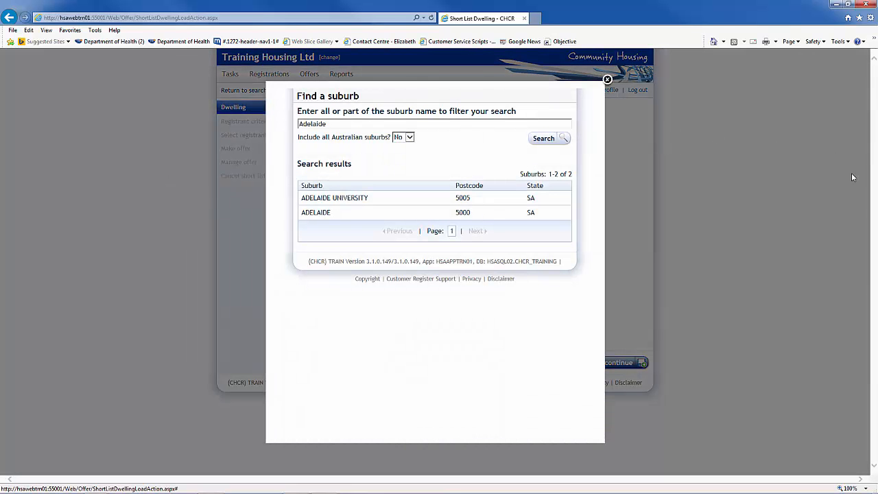
pyautogui.click(315, 212)
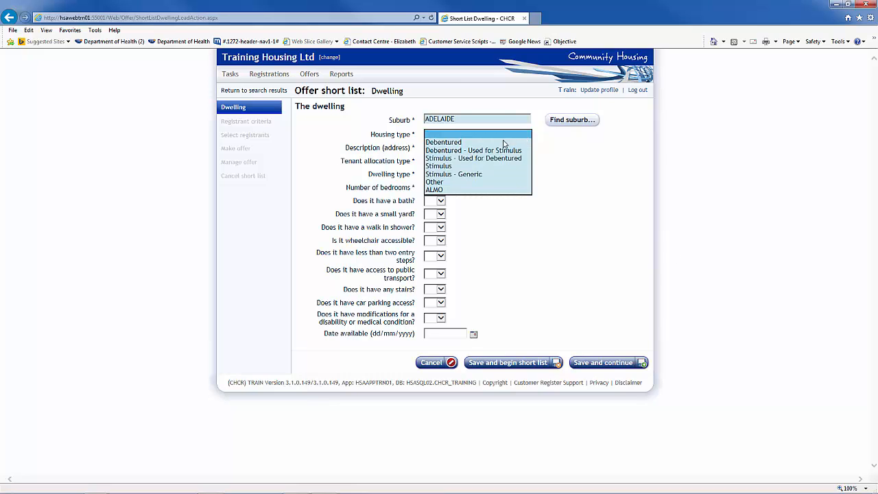
pyautogui.click(443, 142)
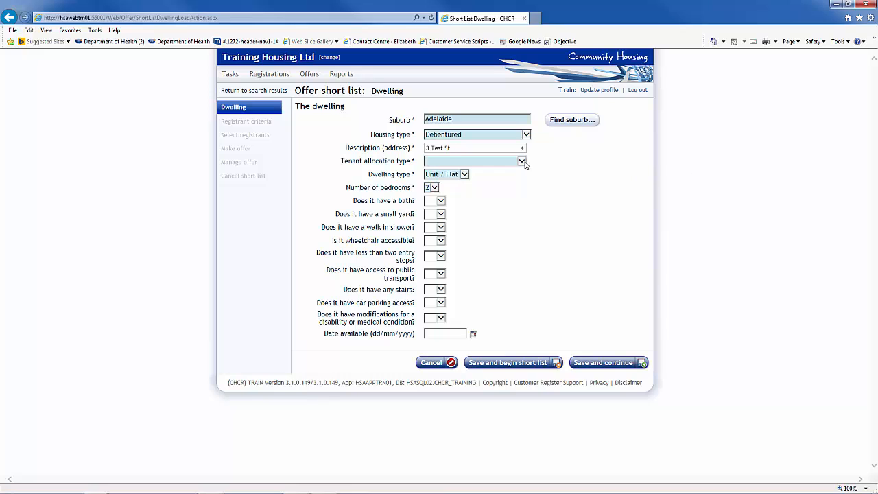
pyautogui.click(522, 160)
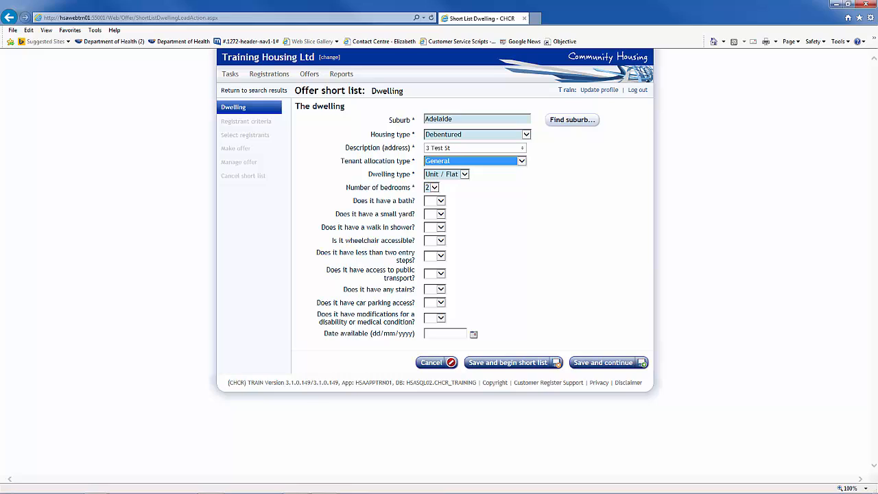
pyautogui.moveTo(804, 273)
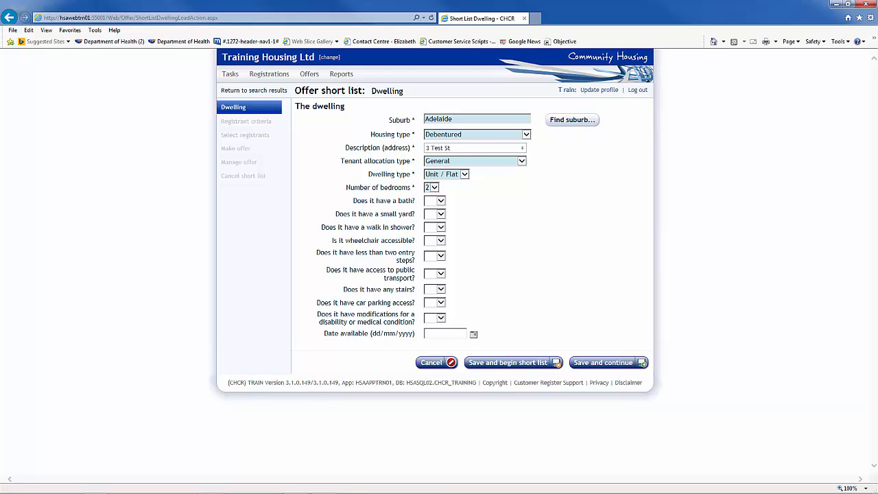
pyautogui.moveTo(844, 308)
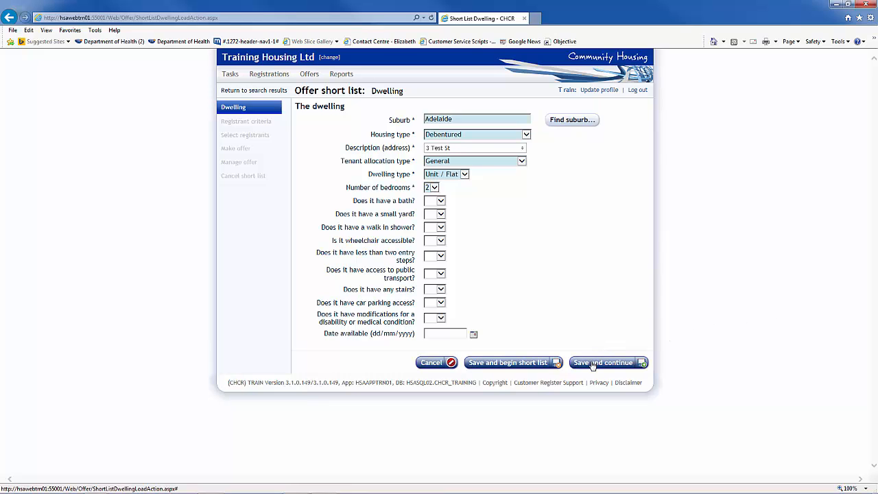
# Save the dwelling and restrict registrant age to younger than 22 years
pyautogui.click(603, 362)
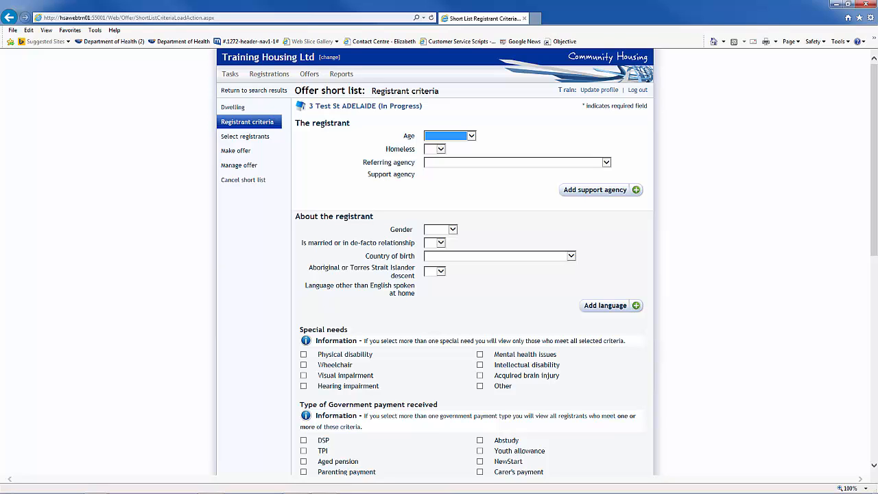
pyautogui.moveTo(483, 145)
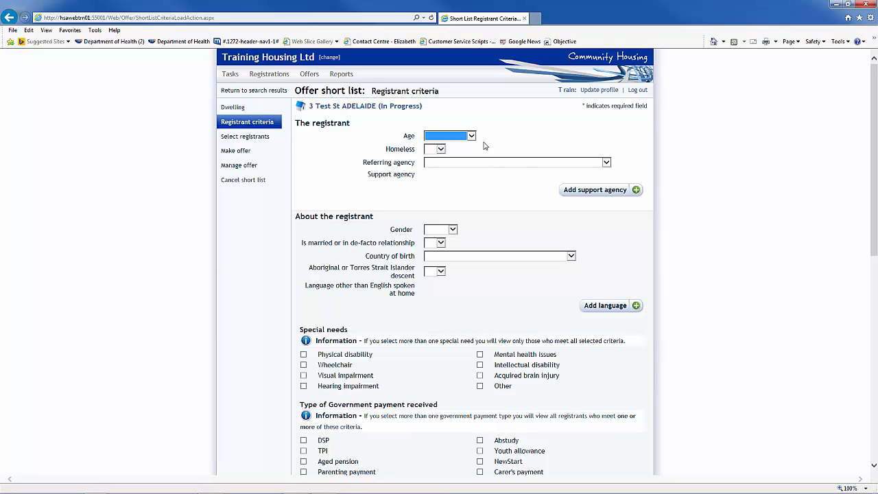
pyautogui.click(449, 136)
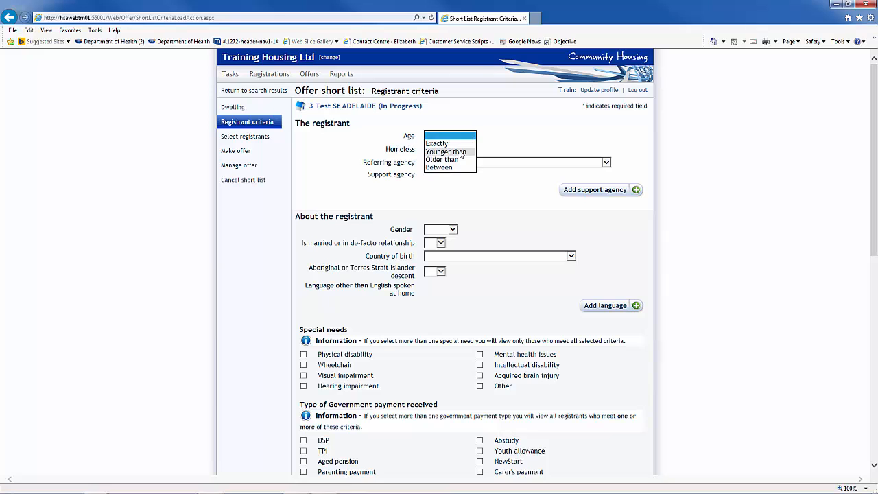
pyautogui.click(446, 151)
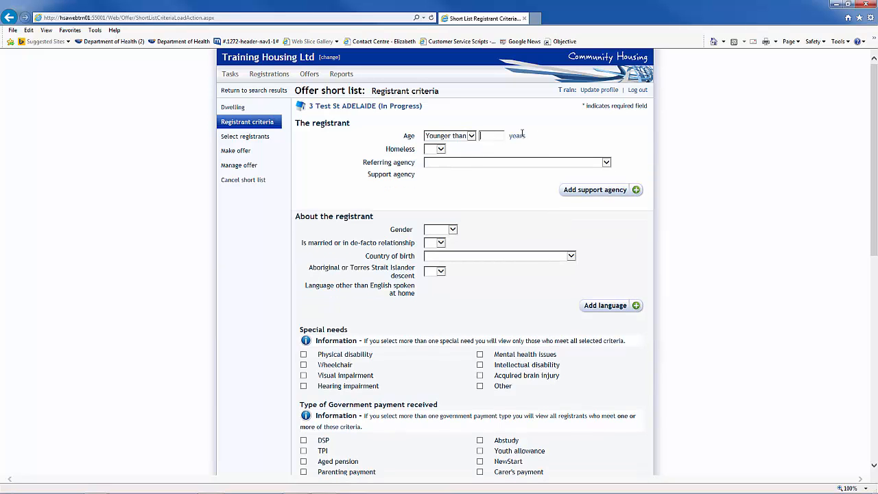
pyautogui.write('22')
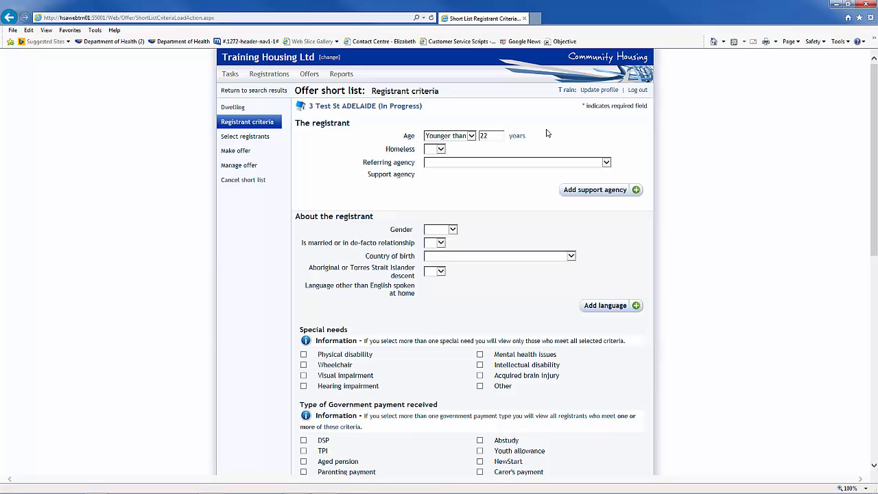
pyautogui.moveTo(855, 225)
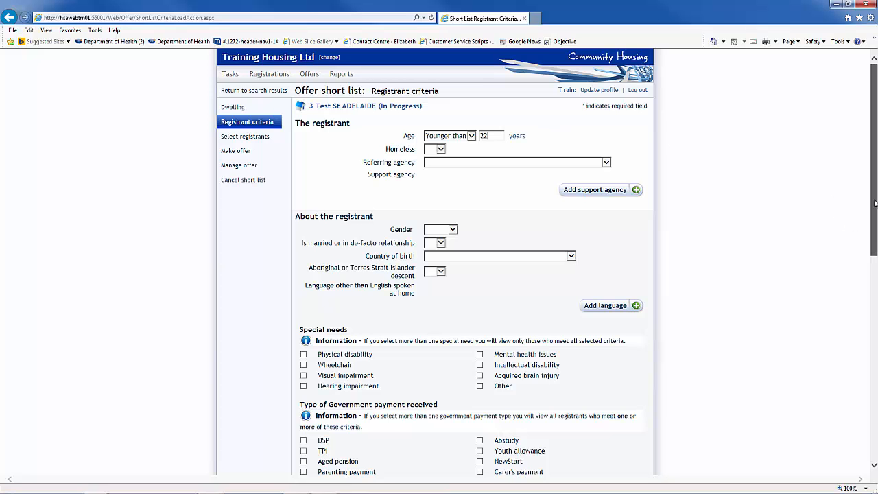
pyautogui.scroll(-3)
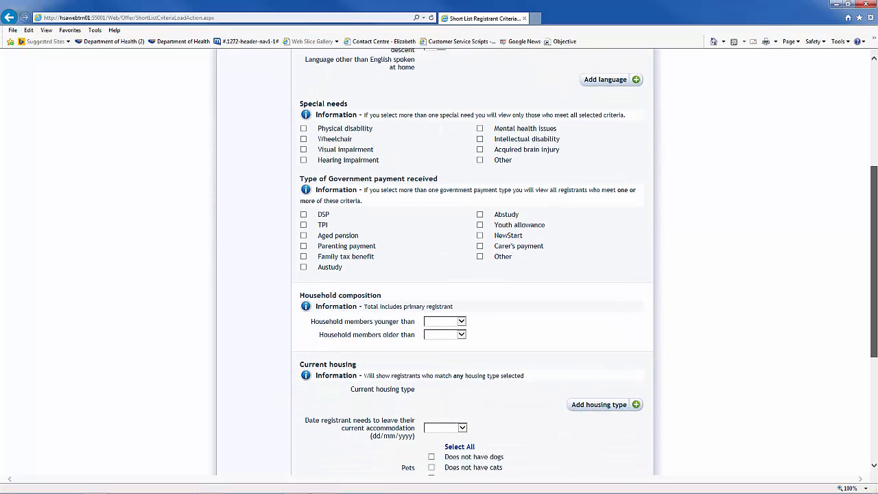
pyautogui.scroll(-3)
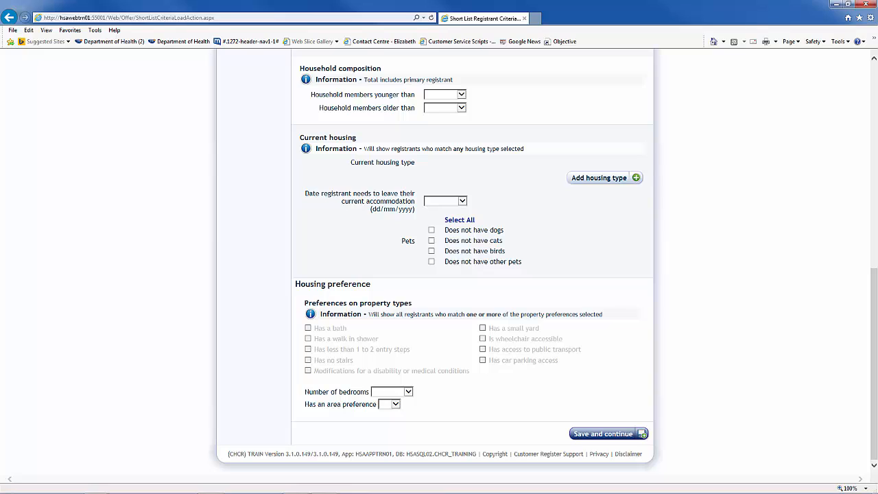
pyautogui.click(602, 434)
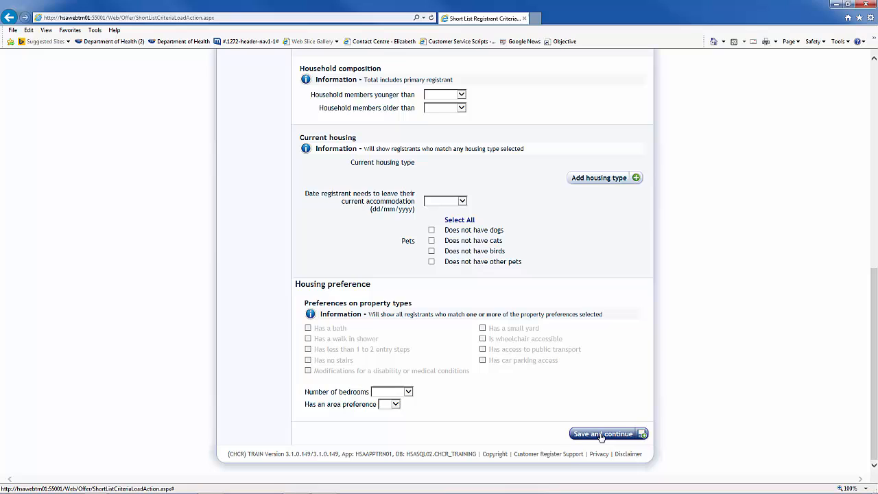
# Save the criteria to list seven registrants and download the first one's summary report
pyautogui.click(604, 433)
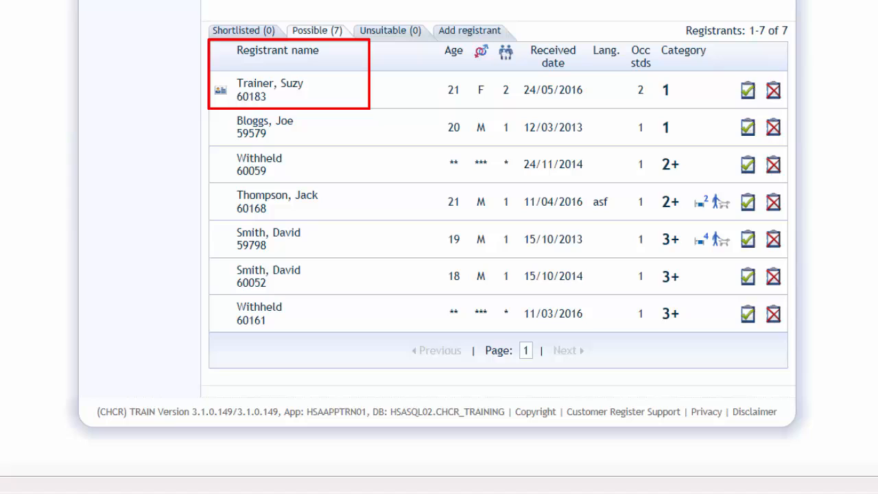
pyautogui.click(454, 50)
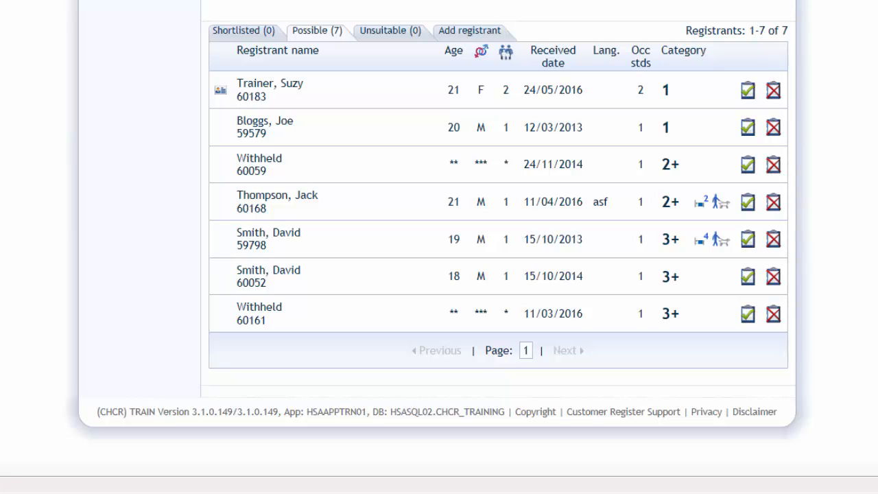
pyautogui.moveTo(698, 203)
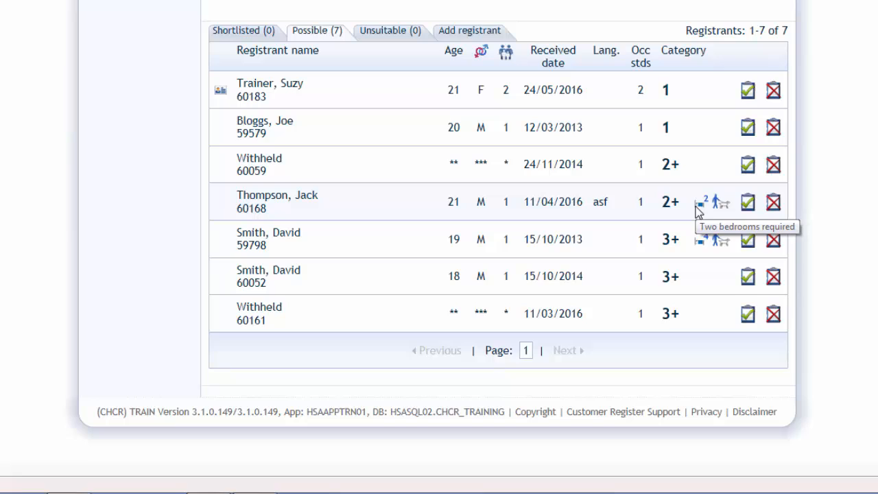
pyautogui.moveTo(724, 209)
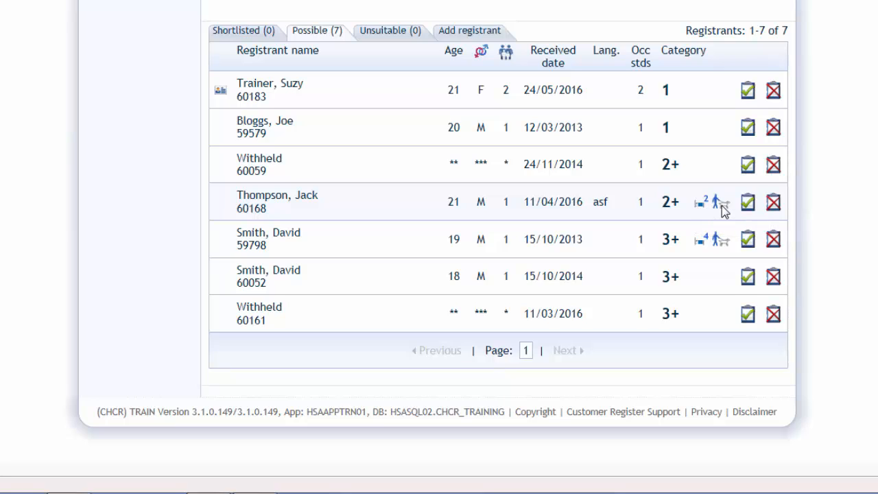
pyautogui.moveTo(721, 202)
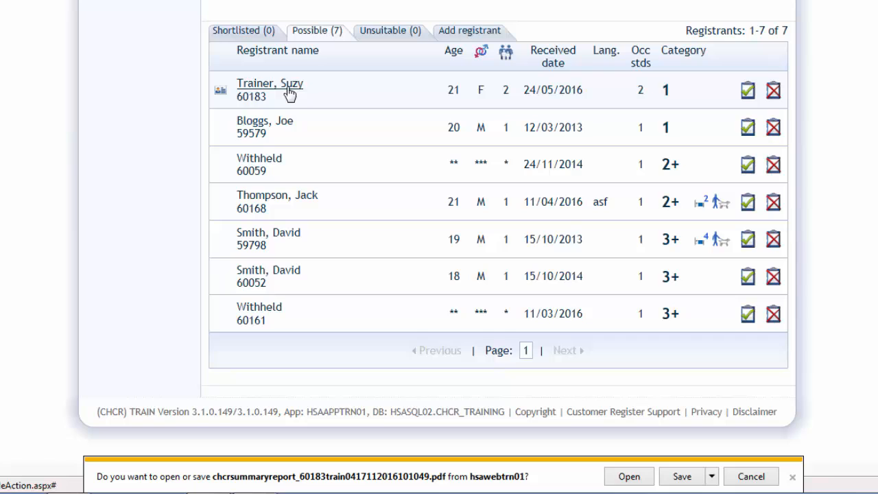
pyautogui.moveTo(629, 476)
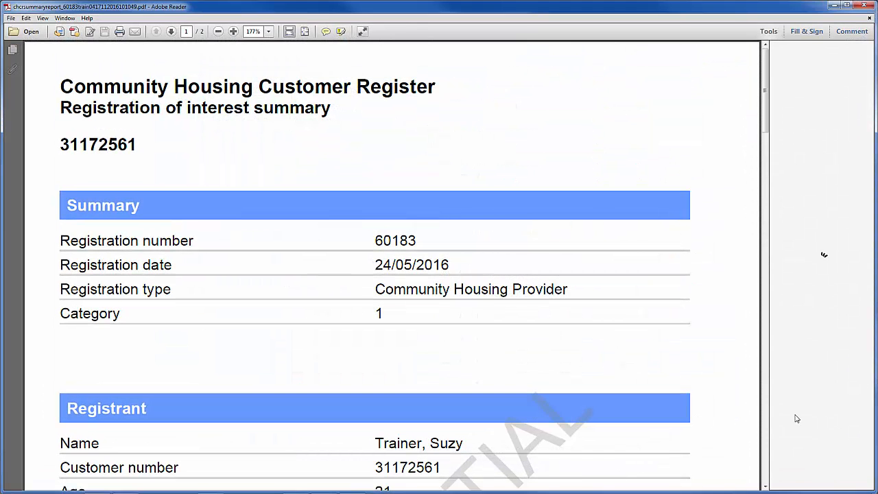
# Close the registration of interest summary report in Adobe Reader
pyautogui.click(768, 31)
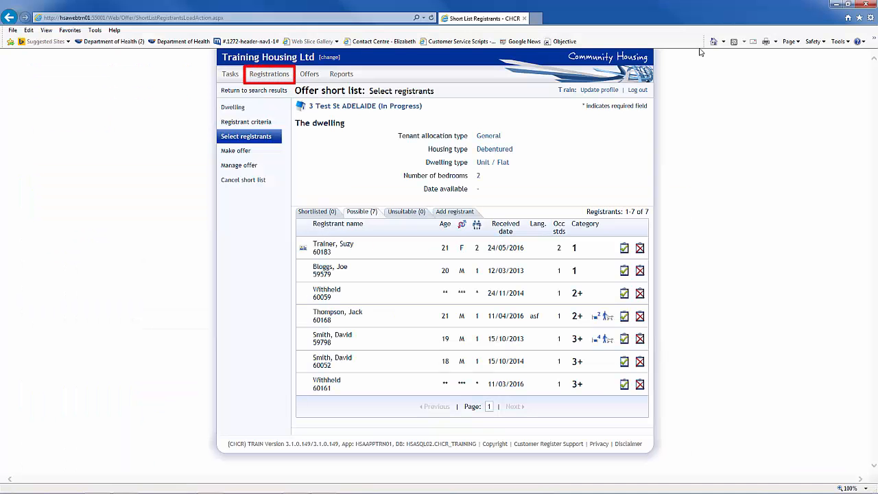
# Look up registration 60183 by number, then return to the 3 Test St short list
pyautogui.click(269, 74)
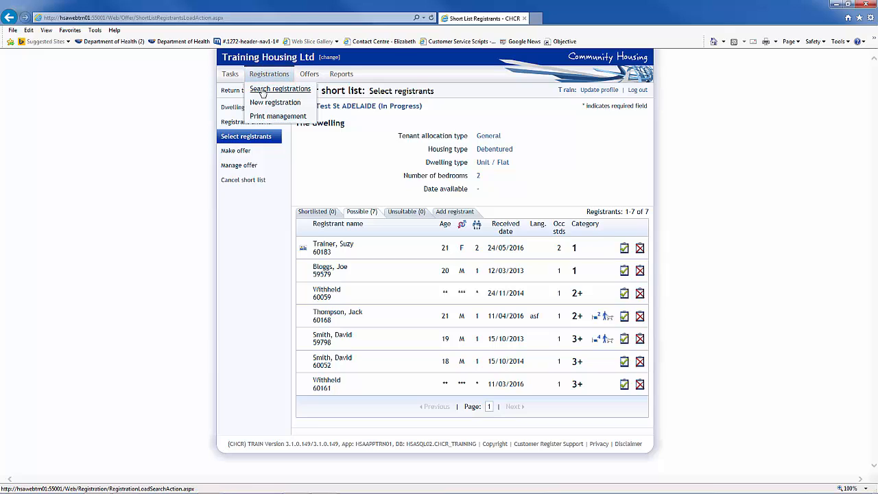
pyautogui.click(279, 89)
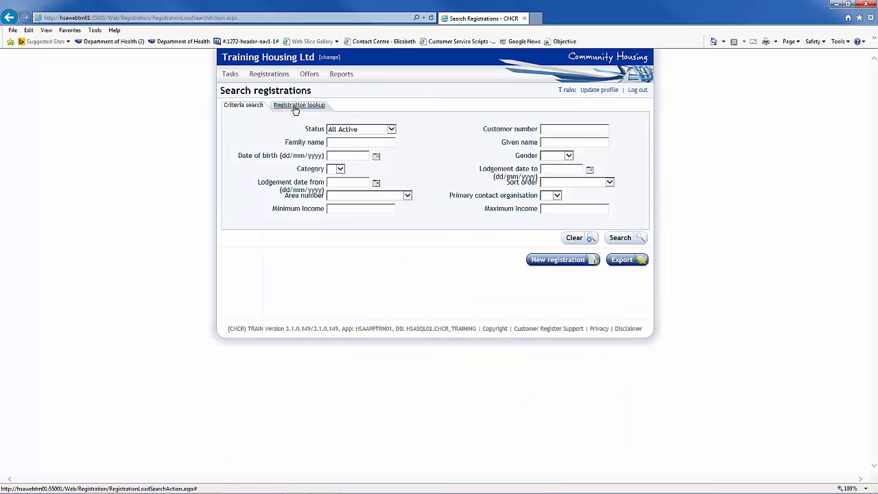
pyautogui.click(300, 104)
pyautogui.write('60183')
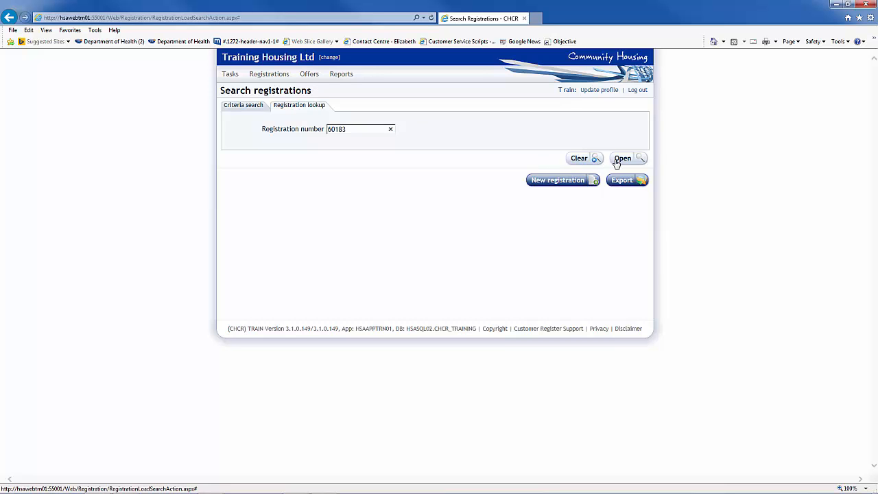
pyautogui.click(623, 157)
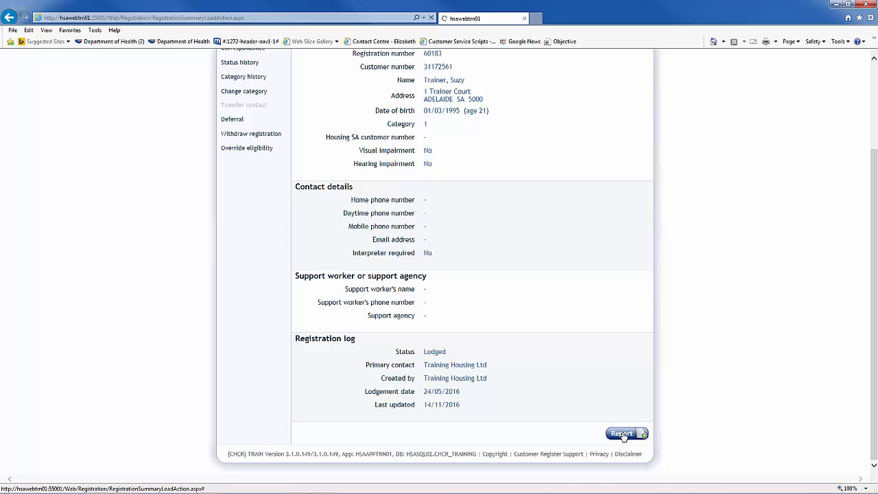
pyautogui.click(622, 433)
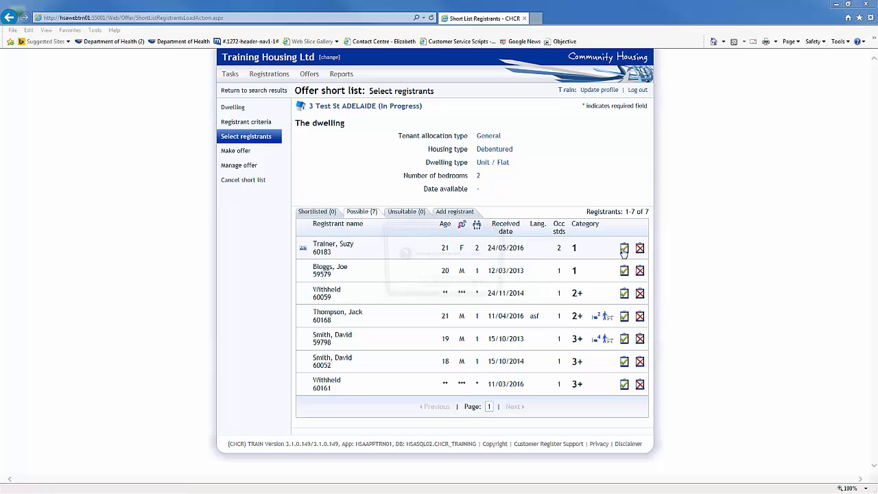
# Shortlist registration 60183 for 3 Test St ADELAIDE
pyautogui.click(624, 248)
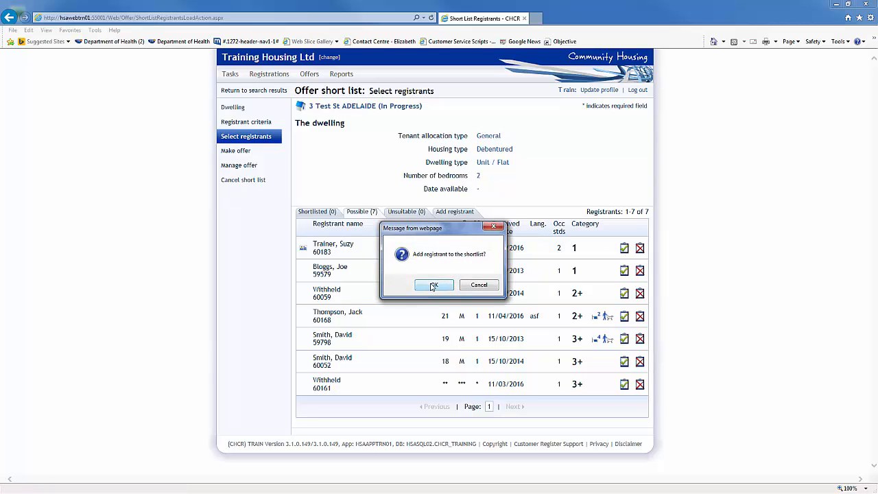
pyautogui.click(433, 285)
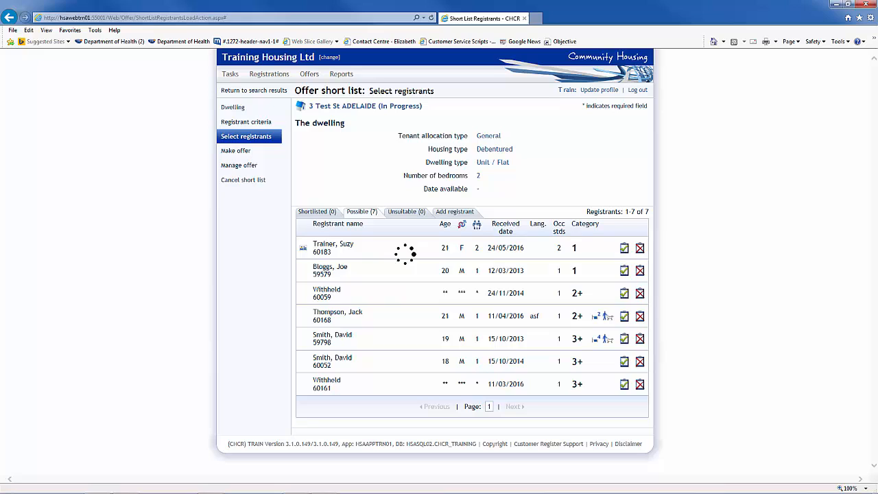
pyautogui.click(624, 247)
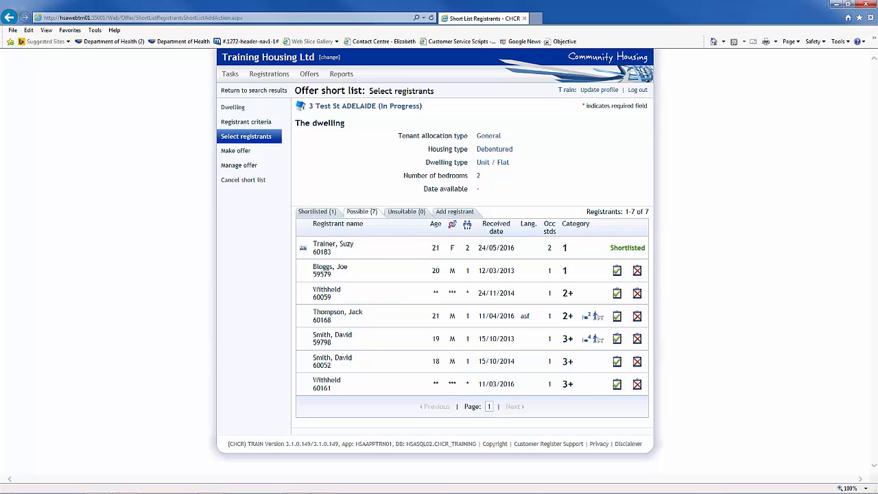
pyautogui.moveTo(637, 270)
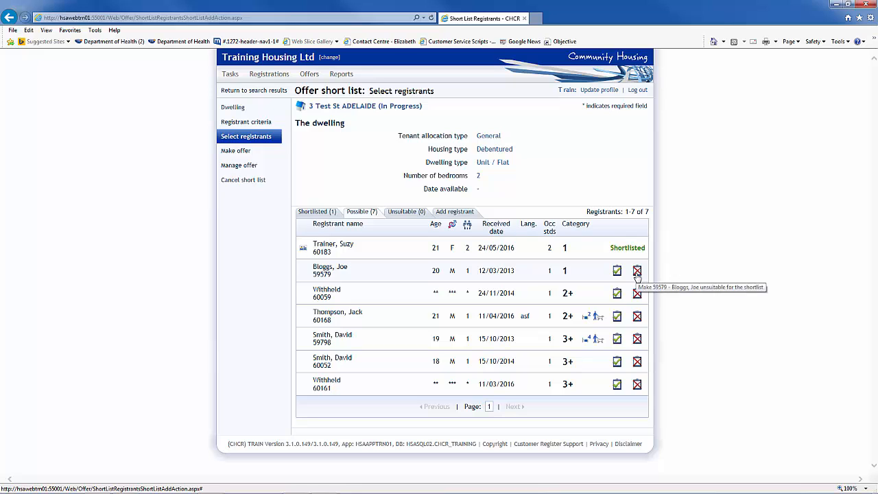
# Mark registration 59579 as unsuitable
pyautogui.click(637, 270)
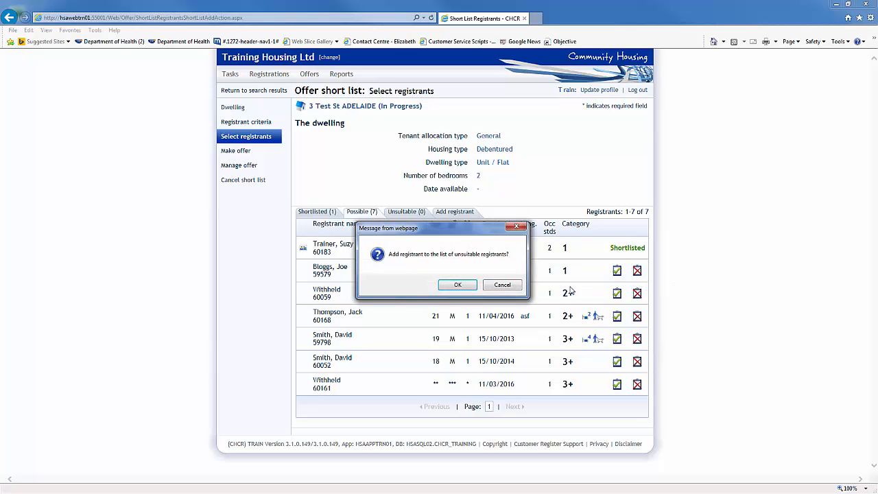
pyautogui.click(458, 284)
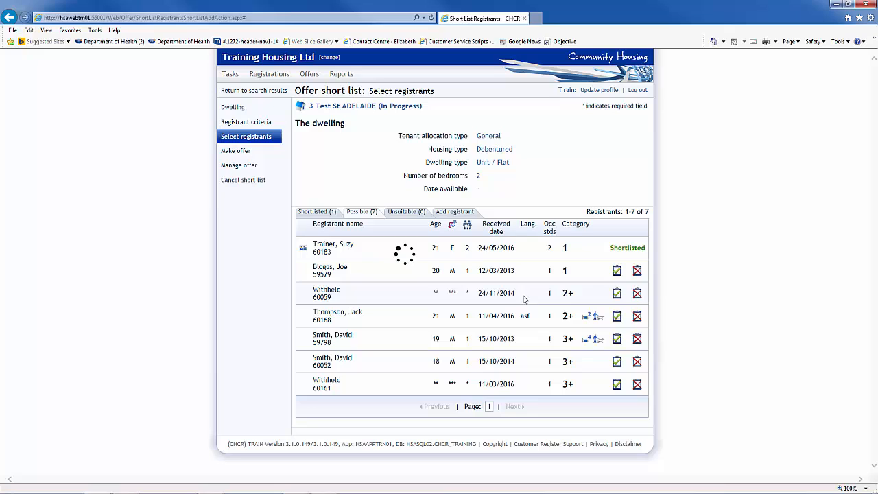
pyautogui.click(636, 270)
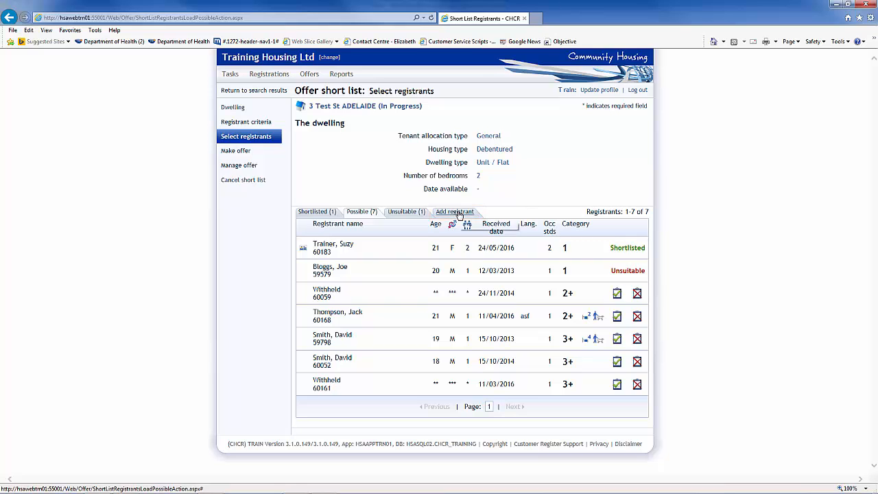
# Find registration 60168 by number and add it to the short list
pyautogui.click(454, 211)
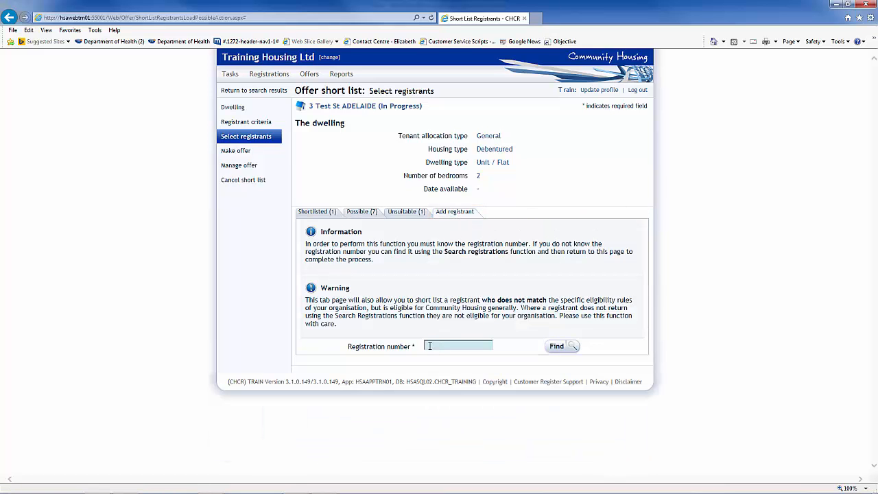
pyautogui.write('601')
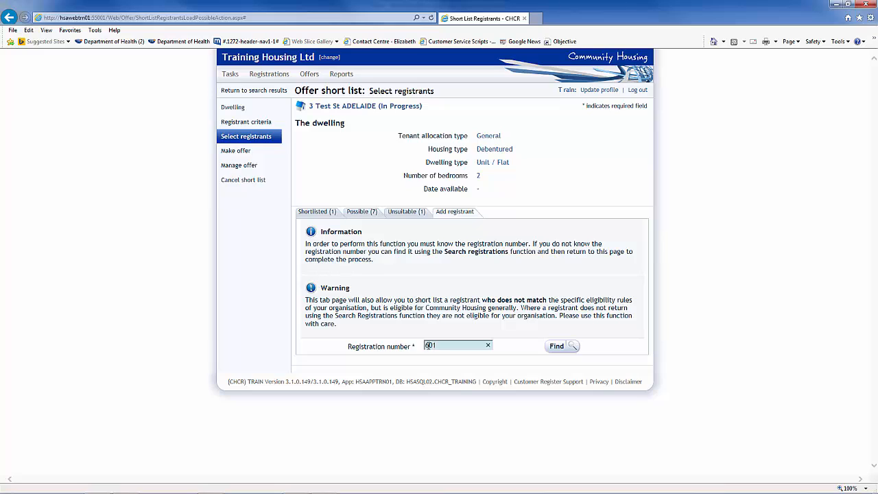
pyautogui.click(556, 346)
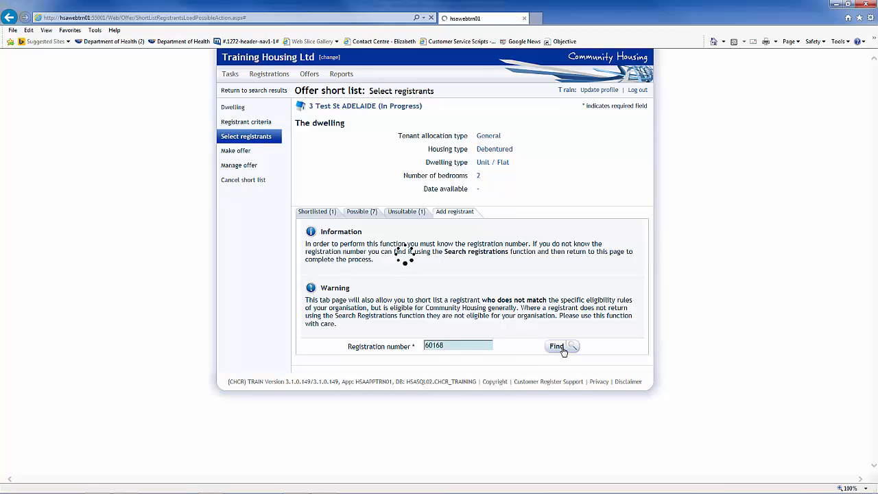
pyautogui.click(555, 346)
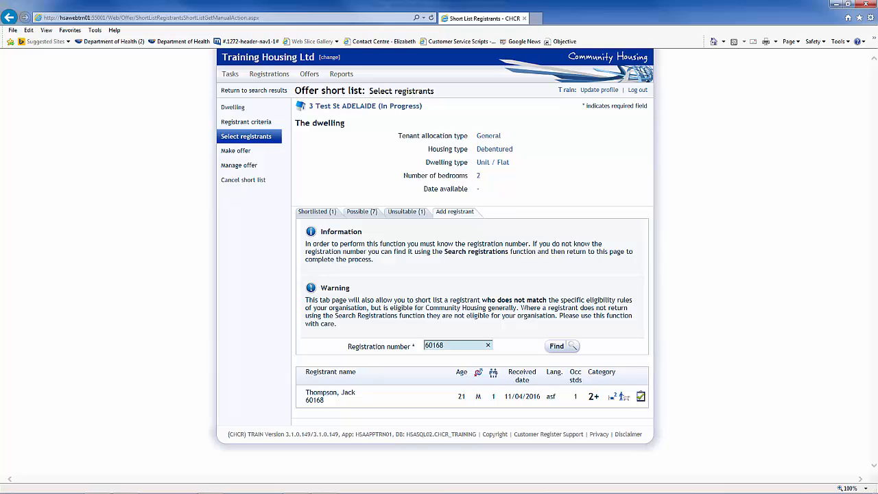
pyautogui.moveTo(640, 397)
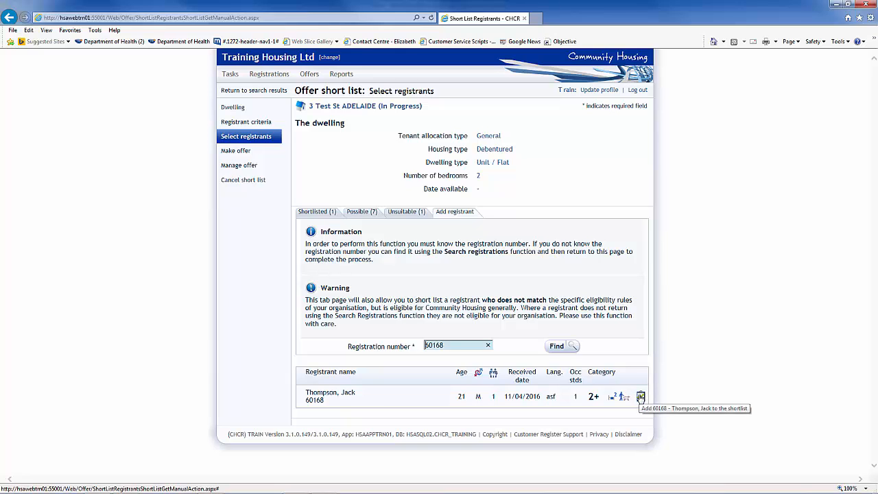
pyautogui.click(640, 397)
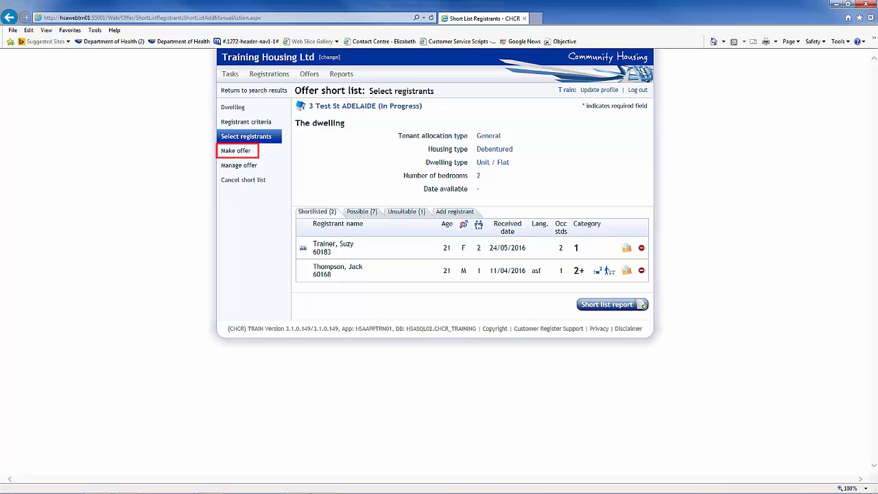
# Offer 3 Test St to registration 60183, expiring 30/12/2016, with no limited tenure
pyautogui.click(236, 151)
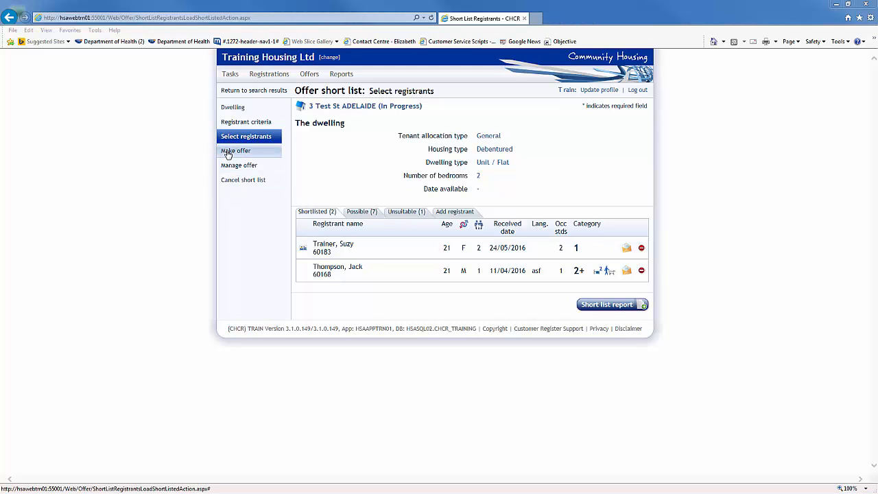
pyautogui.click(236, 150)
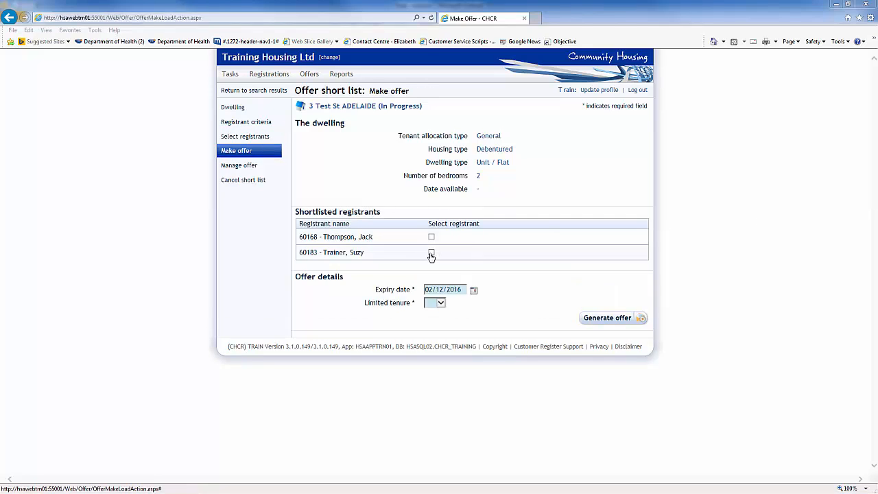
pyautogui.click(431, 251)
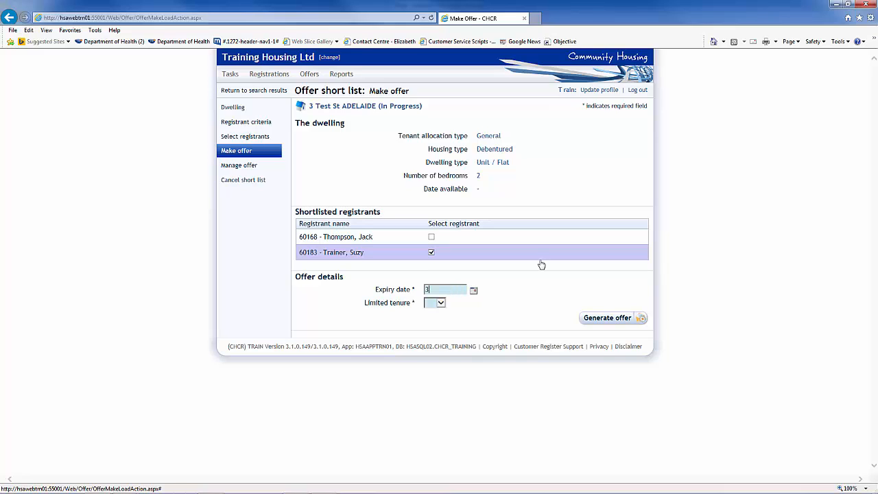
pyautogui.write('30/12/2016')
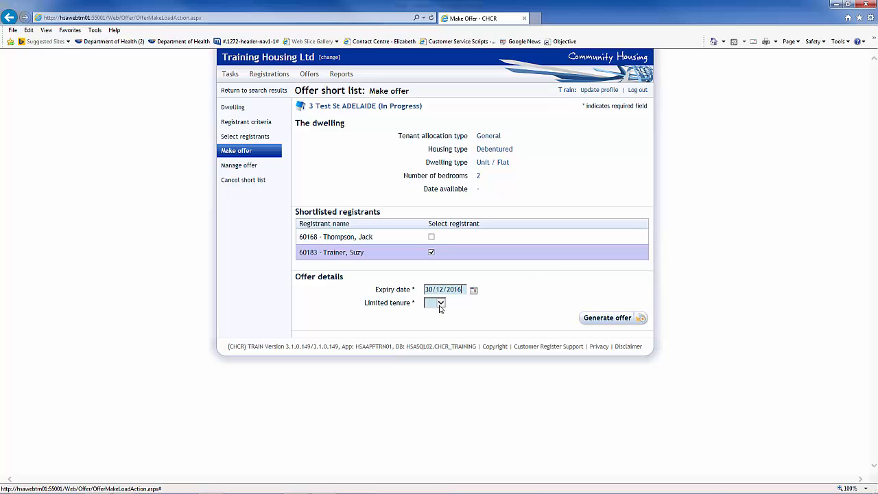
pyautogui.click(441, 302)
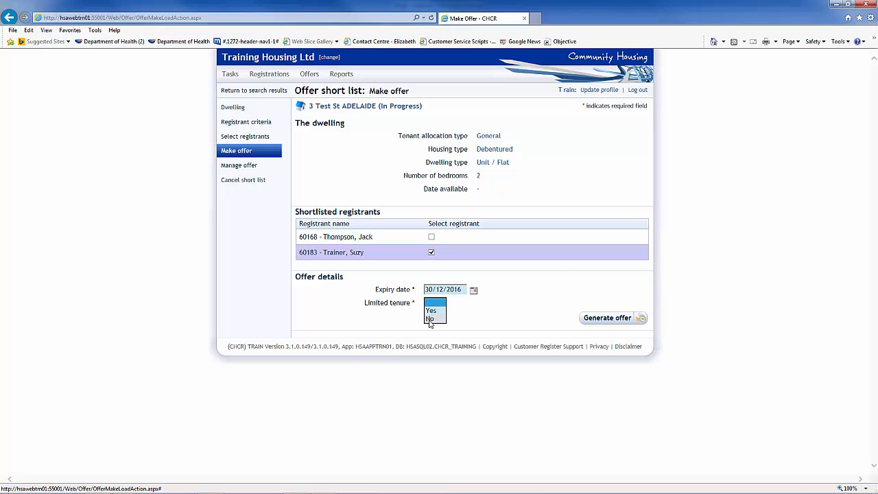
pyautogui.click(430, 318)
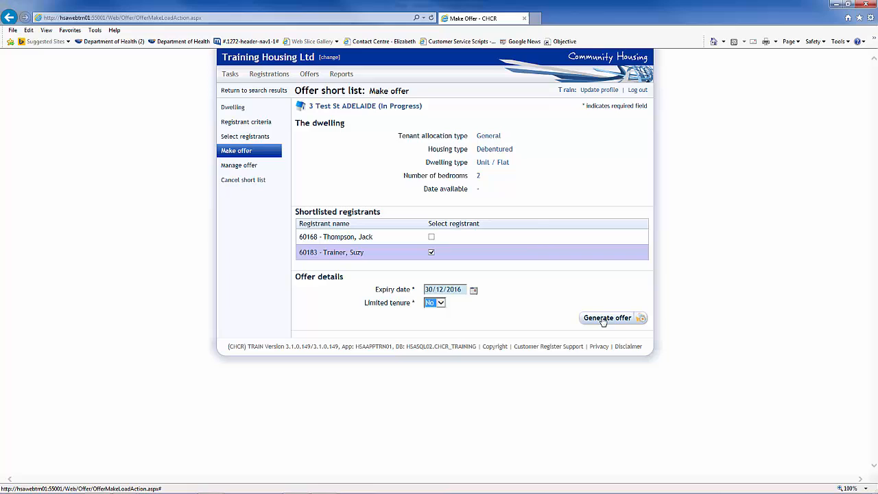
pyautogui.click(607, 318)
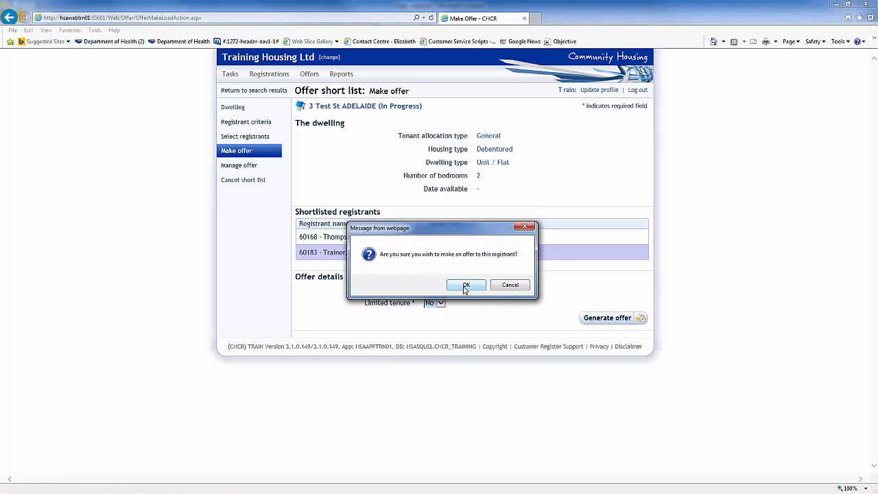
pyautogui.click(466, 285)
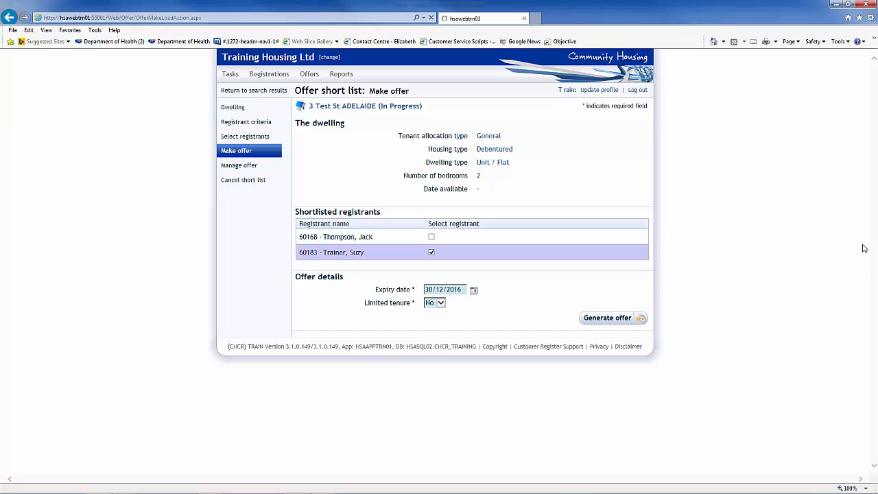
pyautogui.click(607, 318)
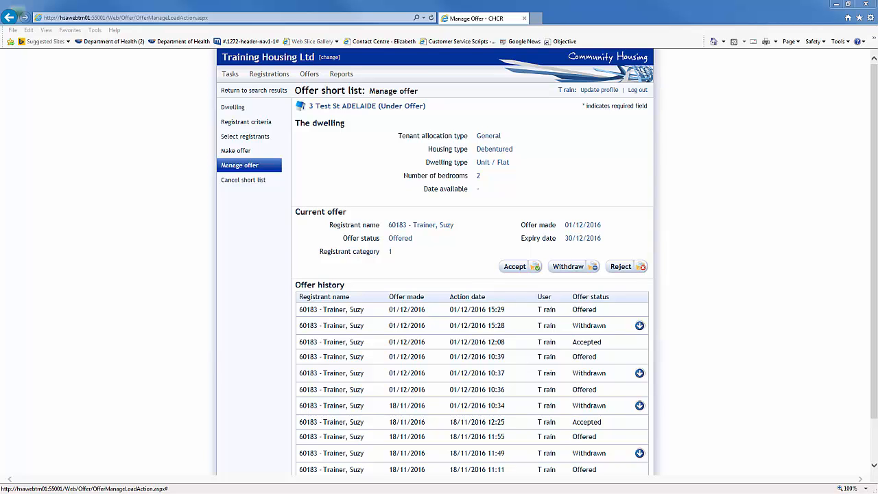
pyautogui.moveTo(573, 266)
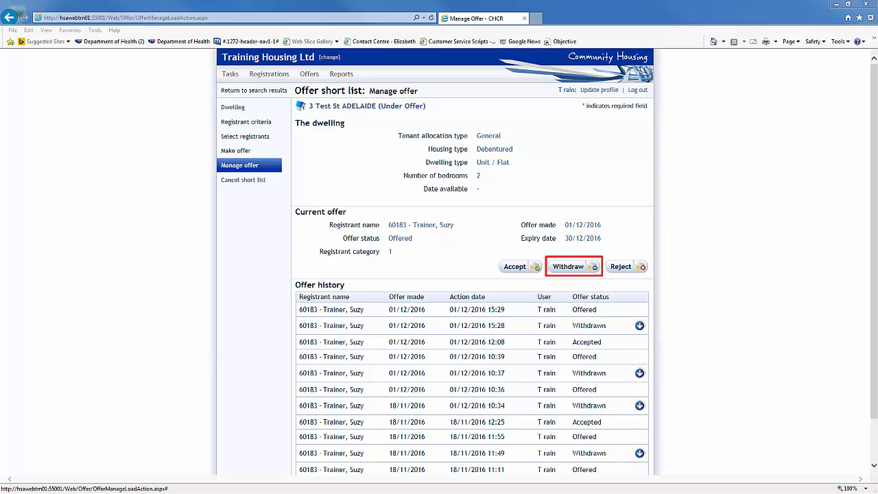
pyautogui.moveTo(573, 266)
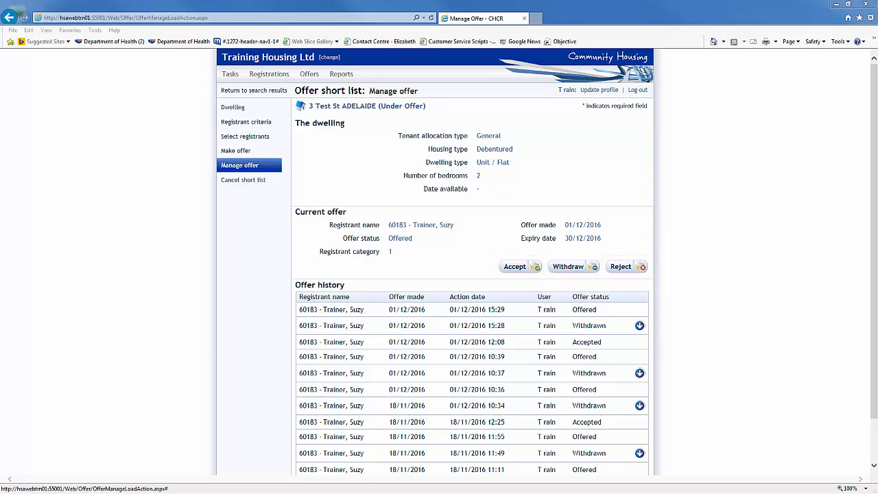
pyautogui.moveTo(555, 241)
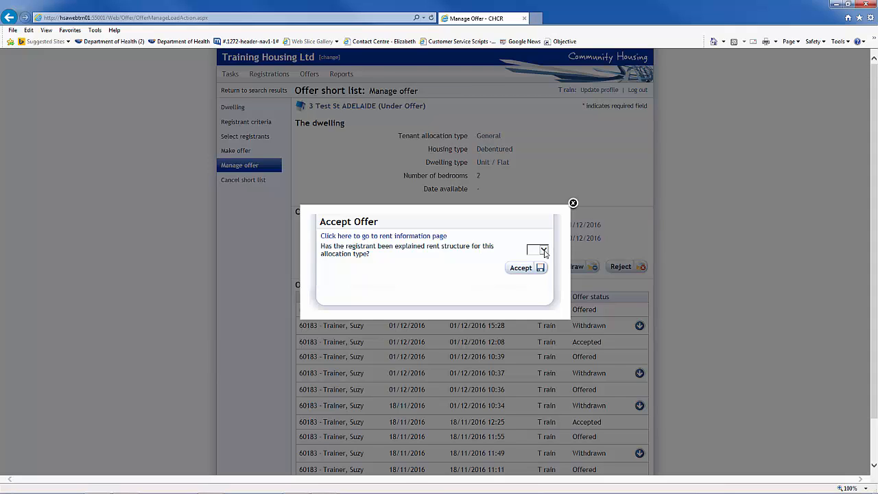
# Record that the rent structure was explained and accept the offer
pyautogui.click(537, 249)
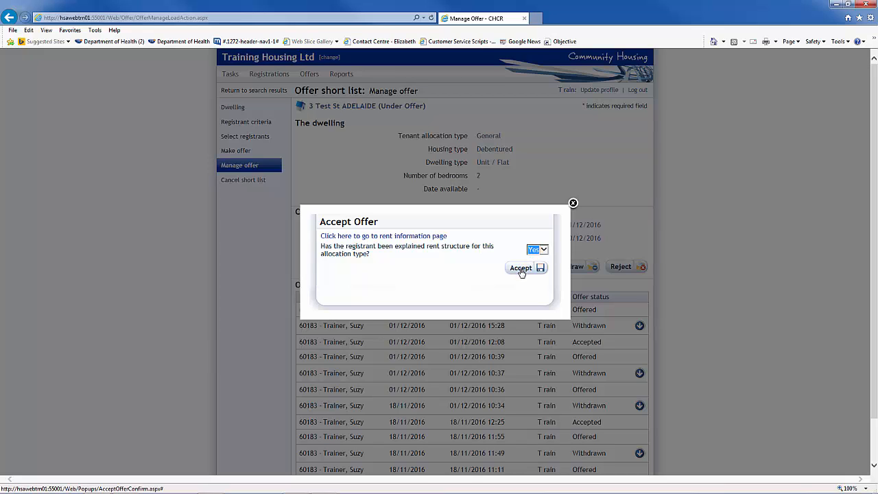
pyautogui.click(520, 267)
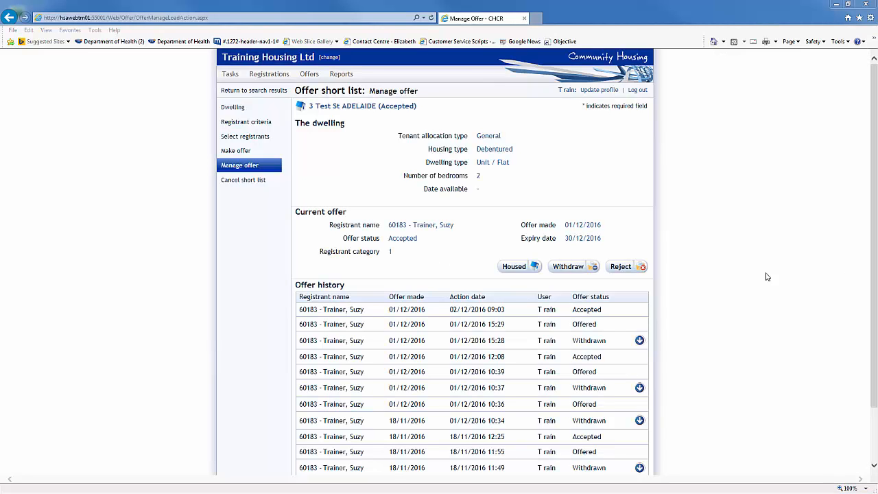
pyautogui.moveTo(513, 266)
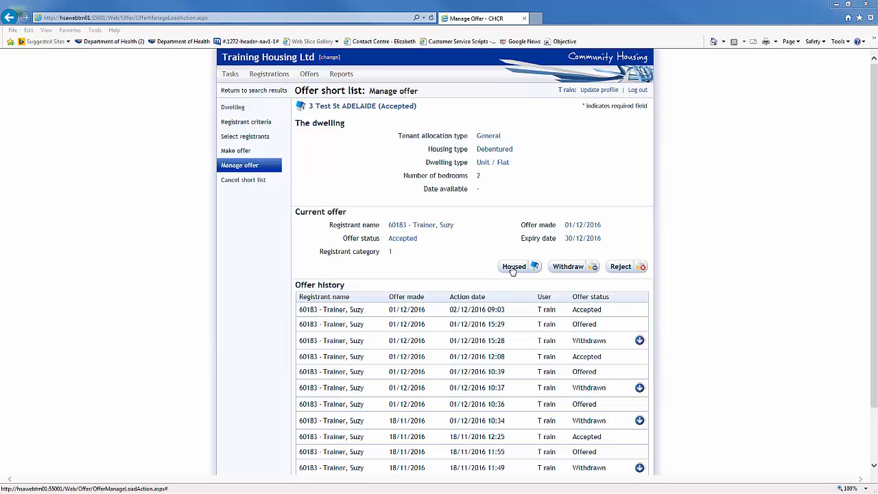
# Mark the accepted 3 Test St Adelaide offer as housed, leaving limited tenure at No
pyautogui.click(514, 266)
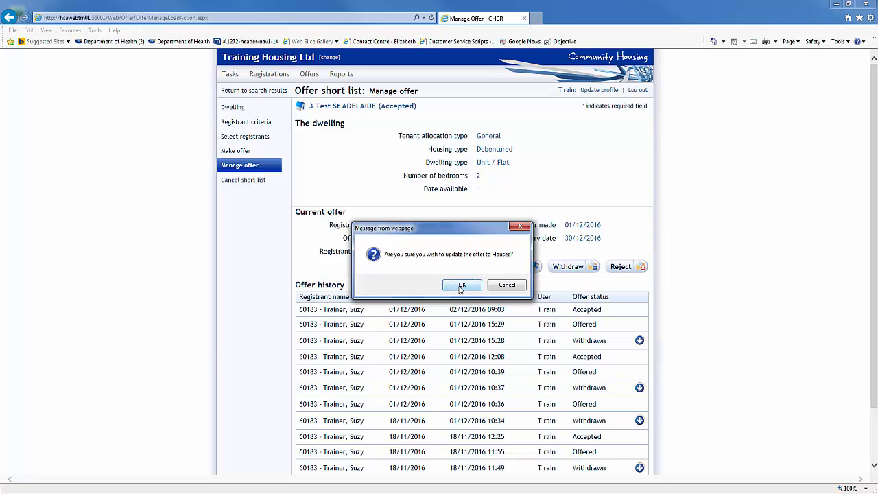
pyautogui.click(462, 284)
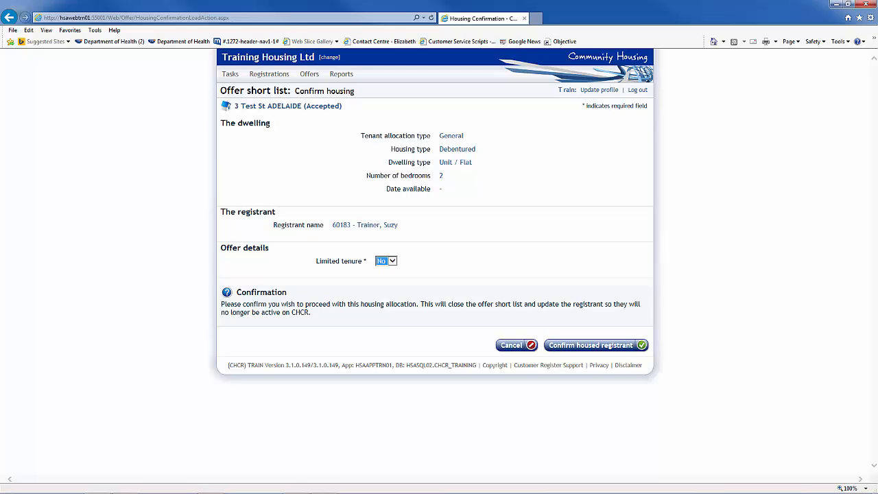
pyautogui.click(591, 345)
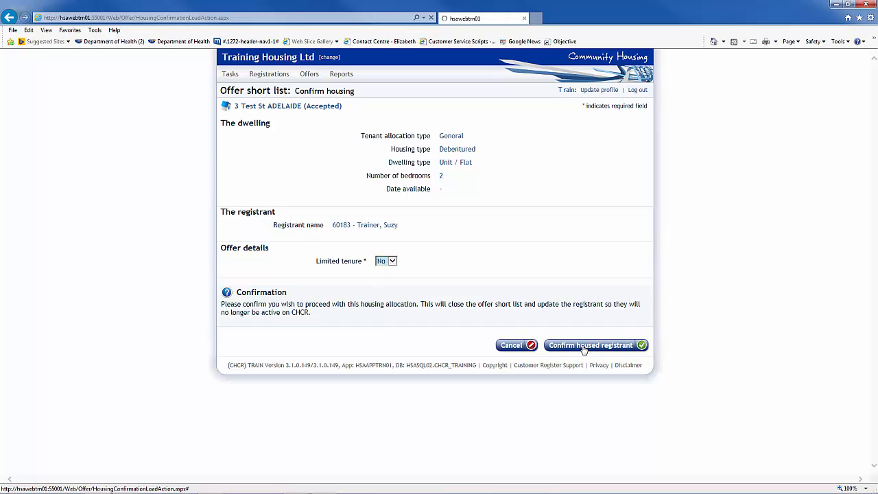
pyautogui.click(590, 346)
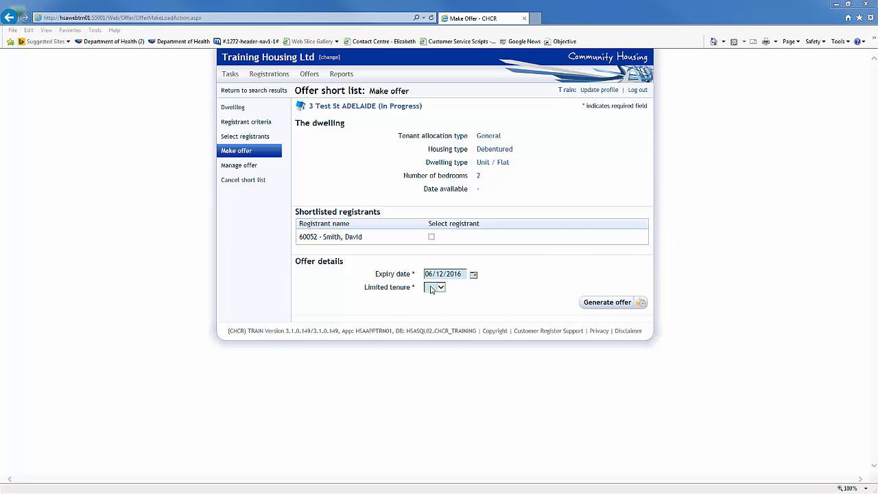
pyautogui.click(435, 287)
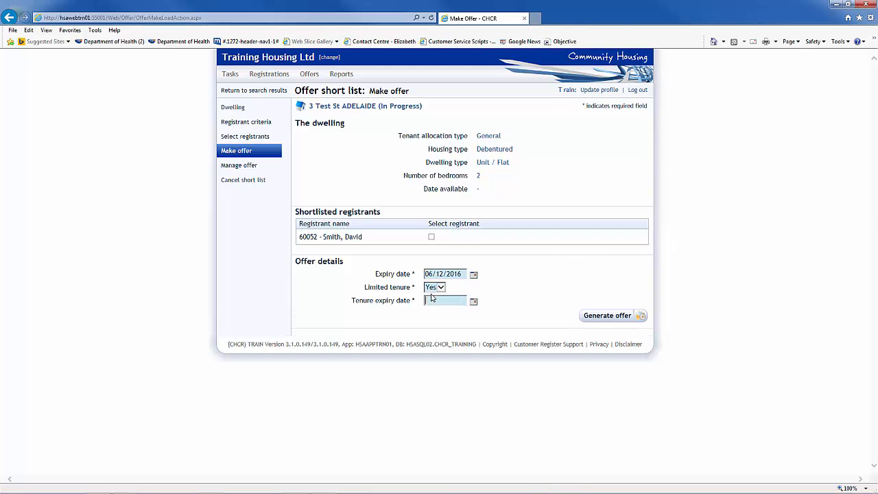
pyautogui.write('30/06/2017')
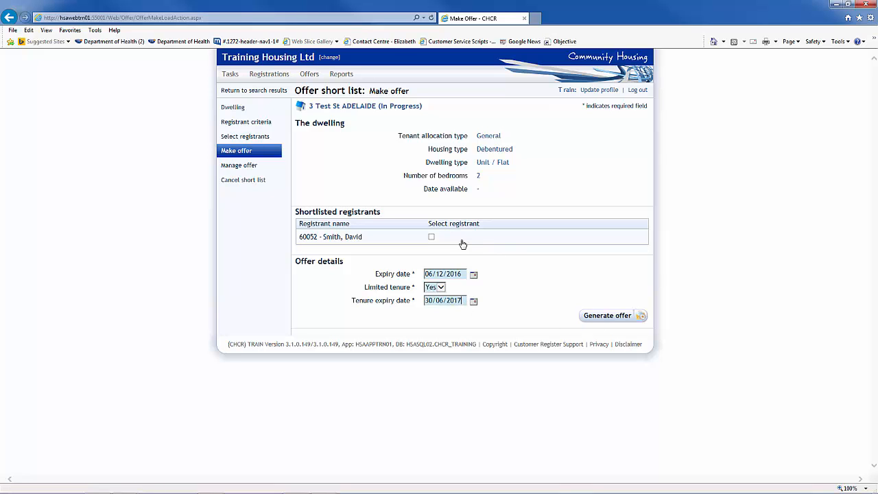
pyautogui.click(607, 315)
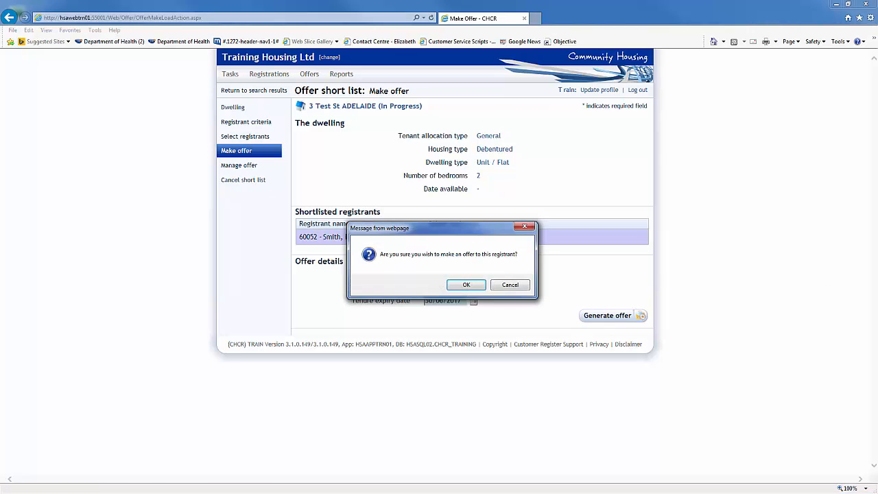
pyautogui.click(466, 285)
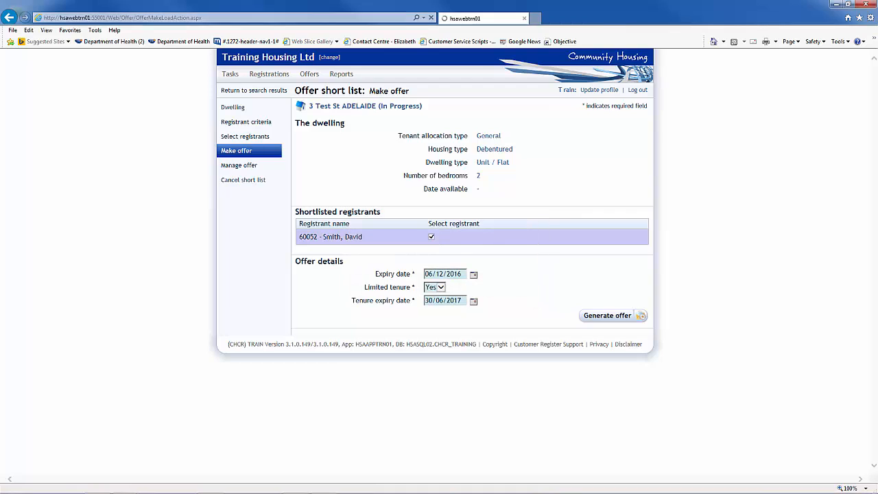
pyautogui.click(606, 315)
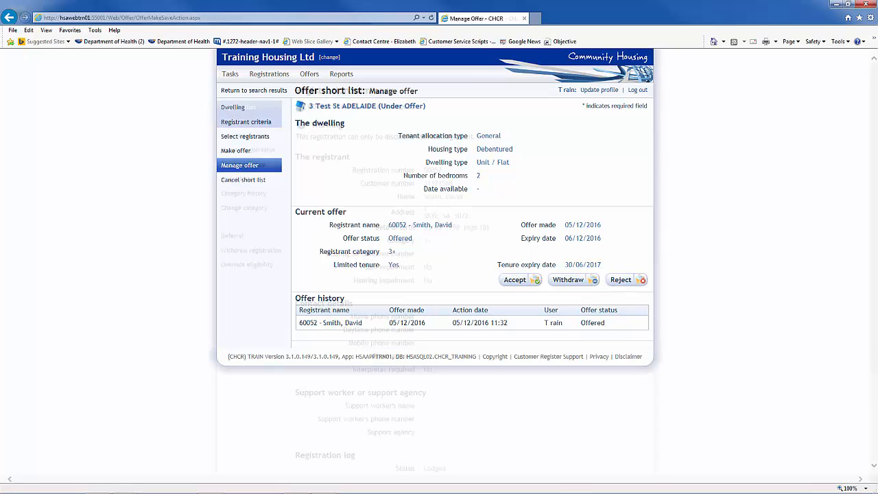
pyautogui.click(424, 225)
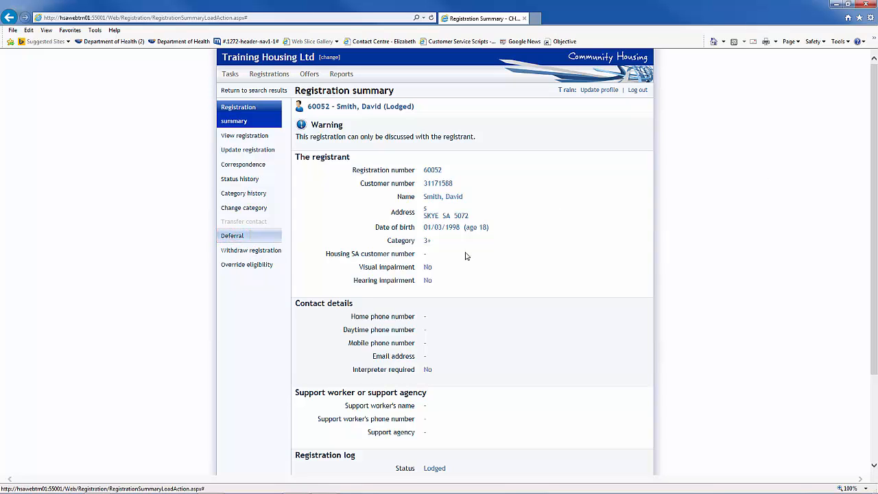
# Defer registration 60052 until 31/12/2016 with reason 'Awaiting client response to current offer'
pyautogui.click(233, 235)
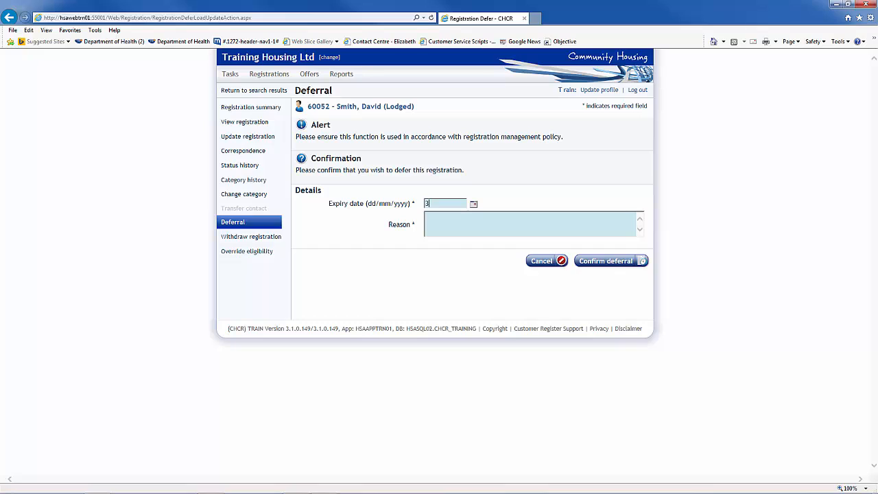
pyautogui.write('1/12/2016')
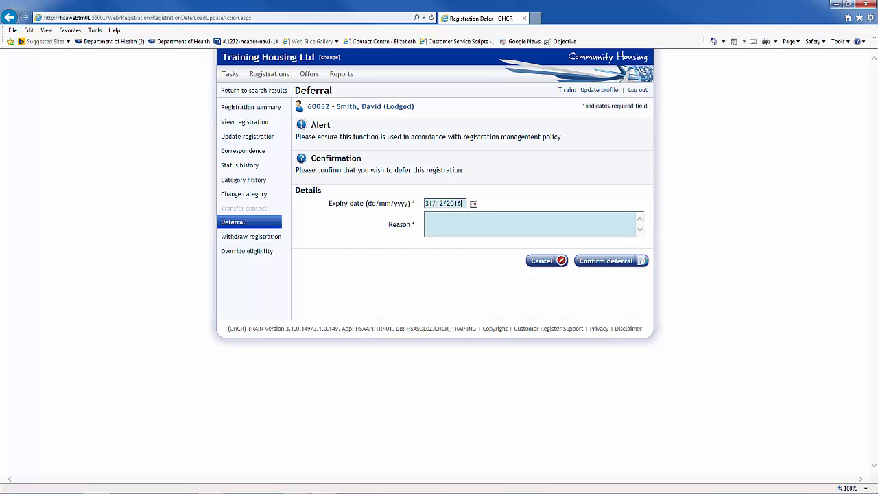
pyautogui.write('Awaiting client response to cu')
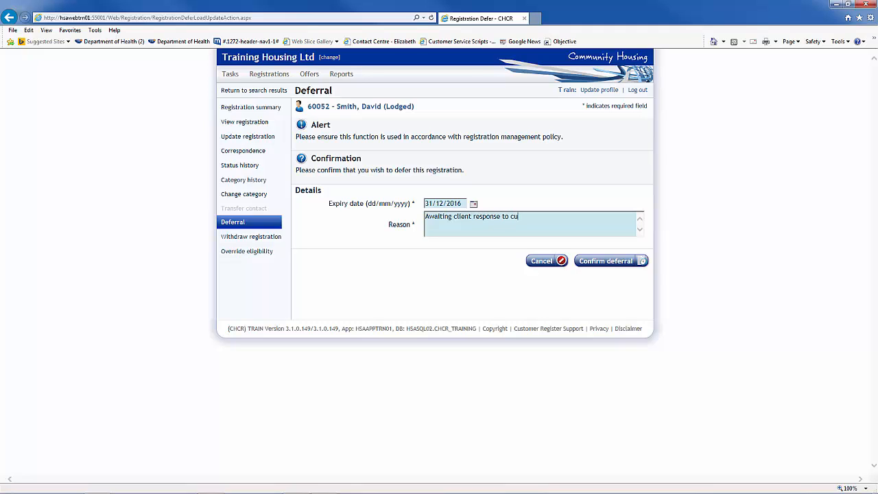
pyautogui.write('rrent offer')
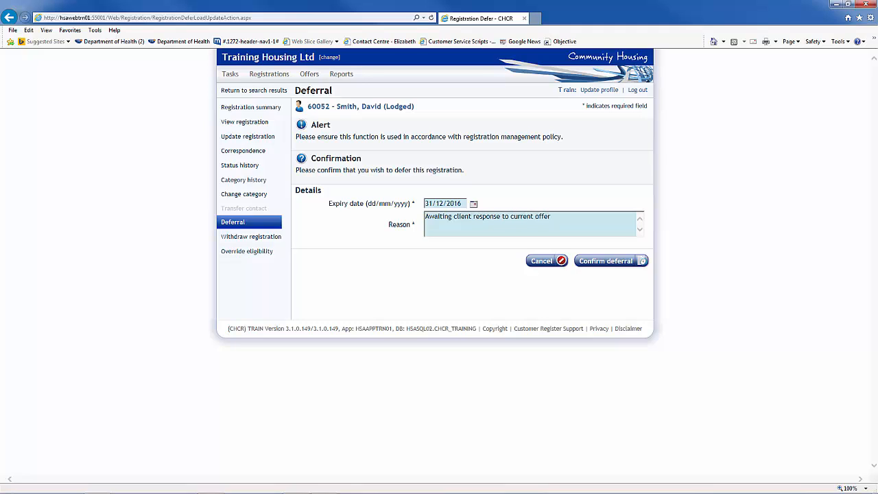
pyautogui.click(532, 216)
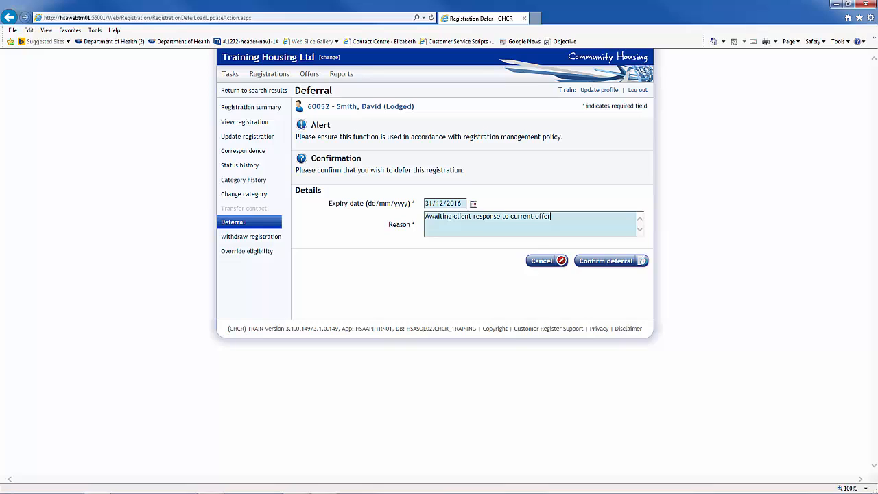
pyautogui.click(606, 261)
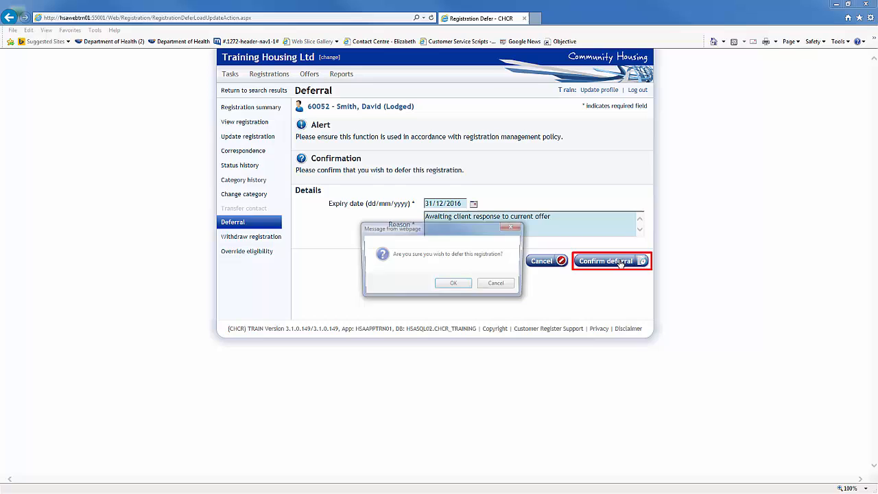
pyautogui.click(453, 282)
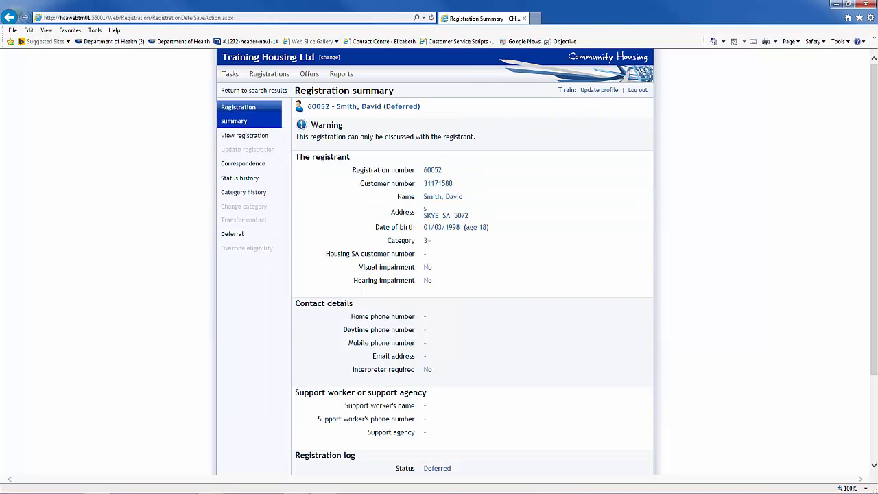
pyautogui.doubleClick(402, 107)
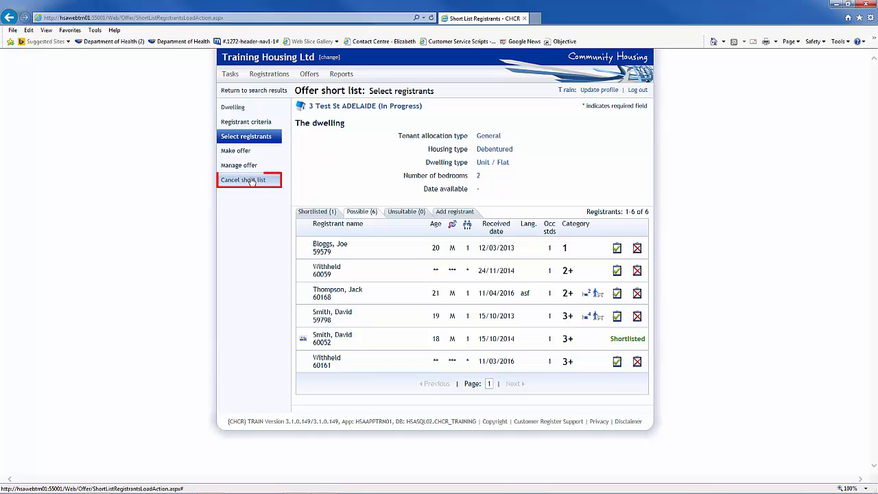
# Cancel the 3 Test St Adelaide short list from the left menu and confirm
pyautogui.click(243, 179)
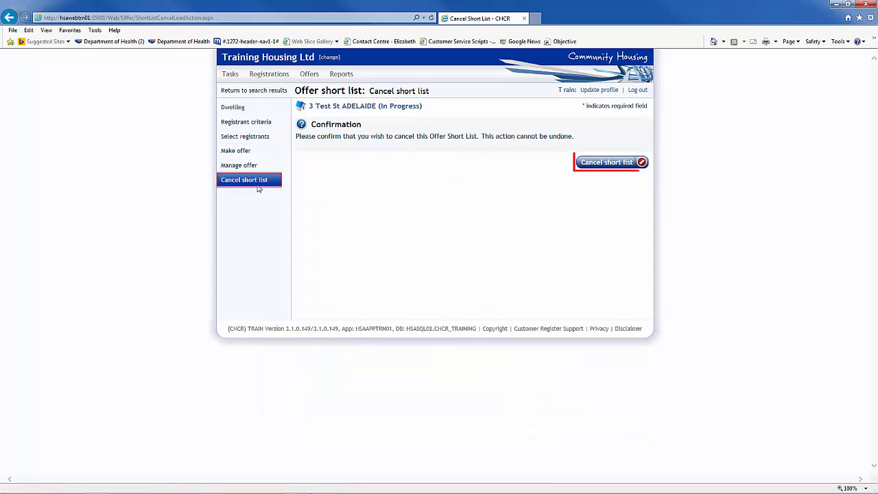
pyautogui.moveTo(610, 163)
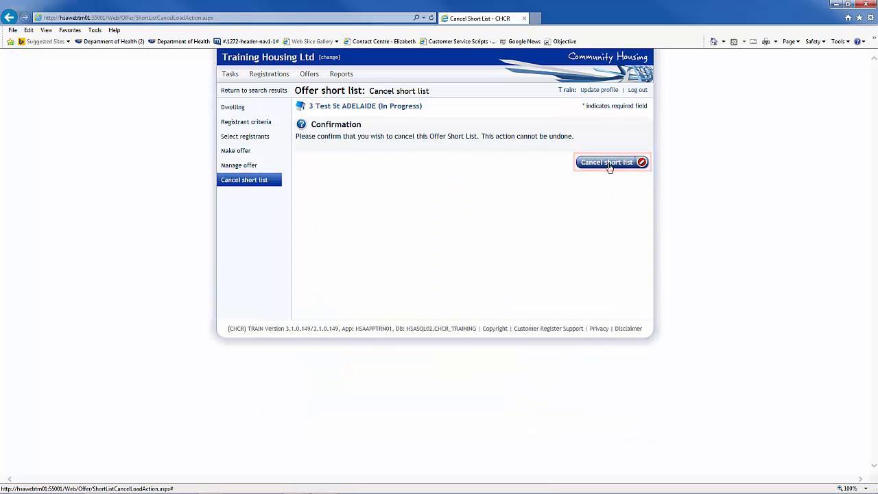
pyautogui.click(606, 162)
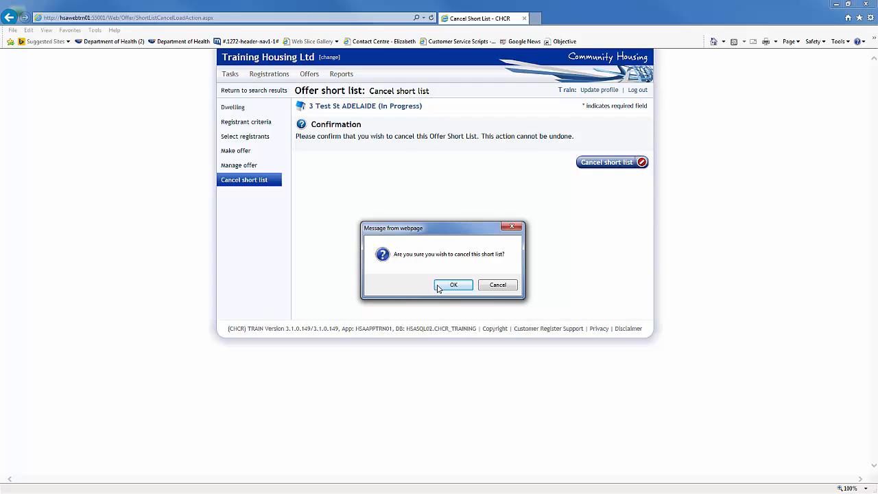
pyautogui.click(454, 285)
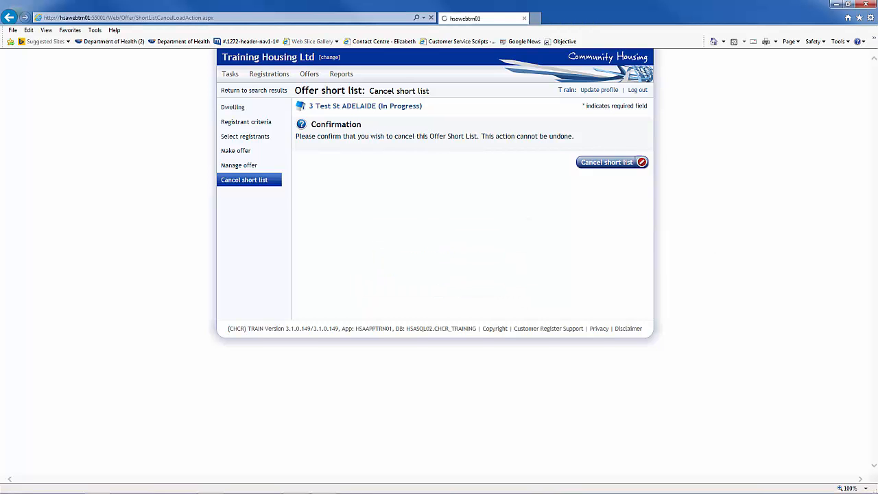